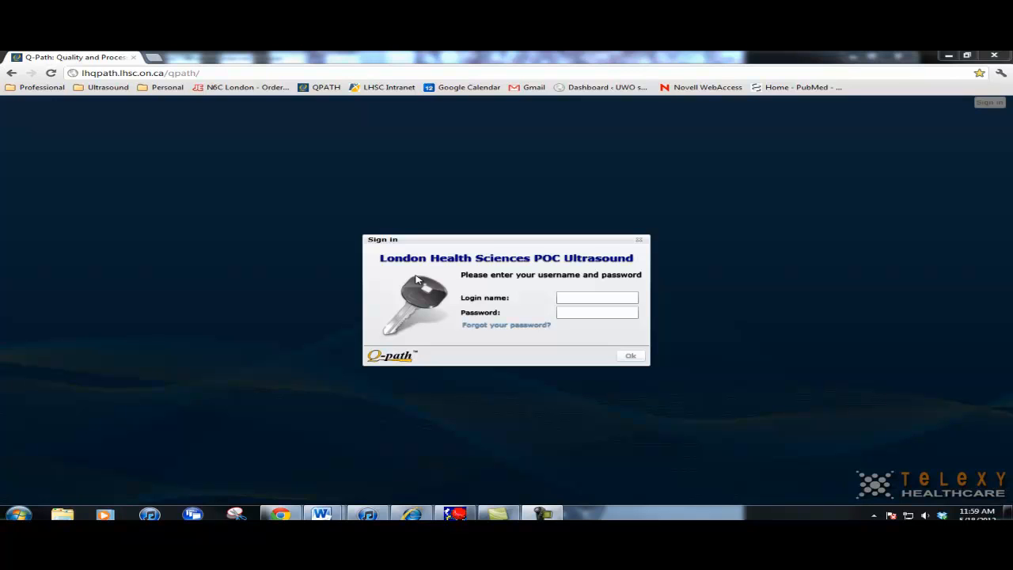
left_click(597, 296)
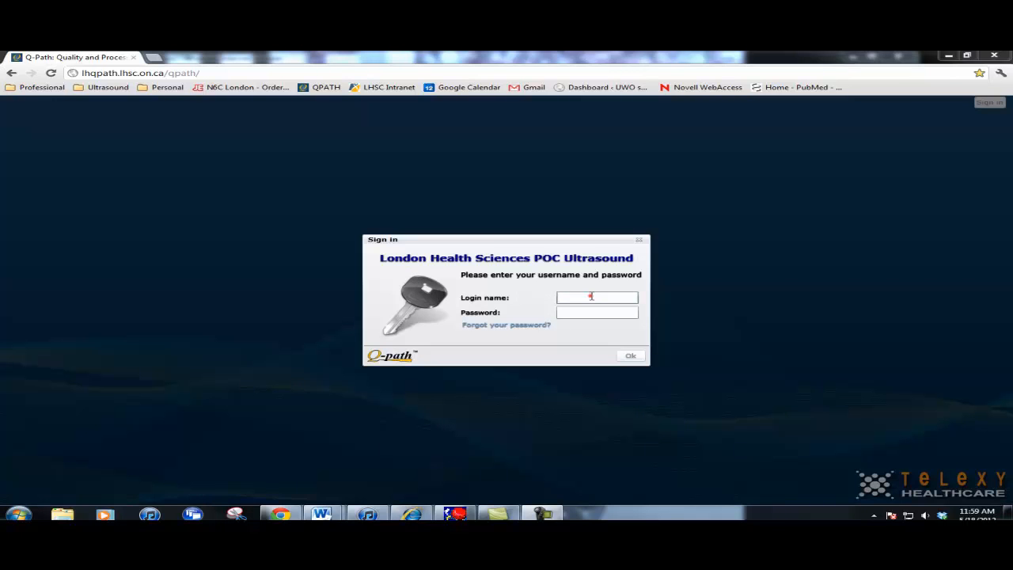
type("arntfier")
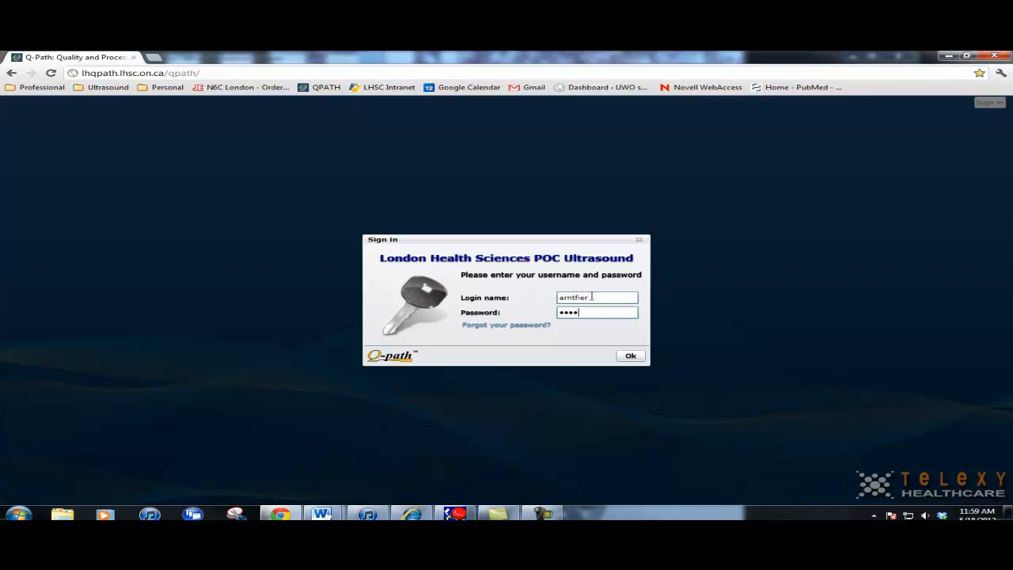
left_click(630, 356)
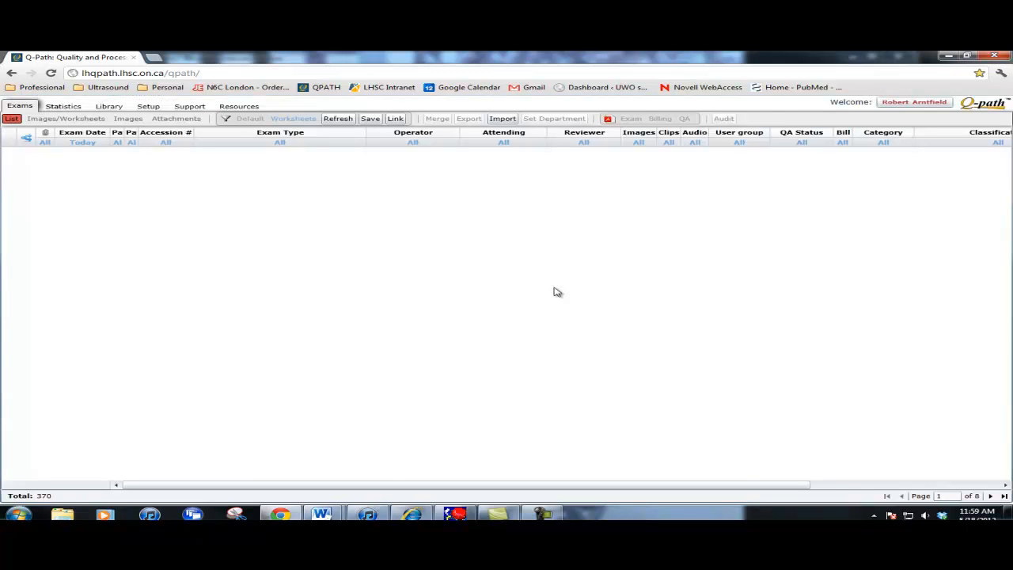
Step: Filter the exam list to Operator 'Myself' and Exam Date 'All'
left_click(337, 119)
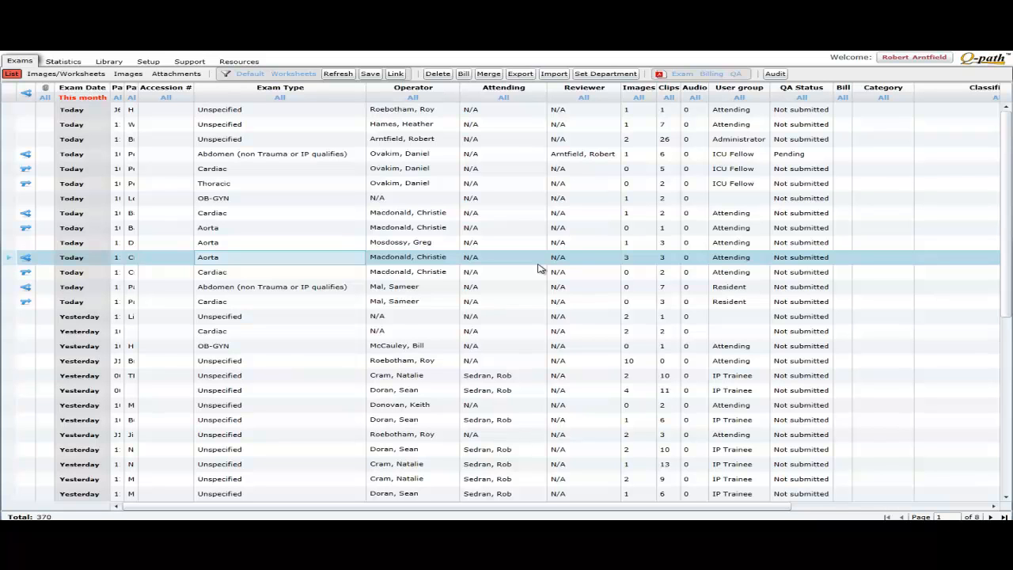
mouse_move(532, 269)
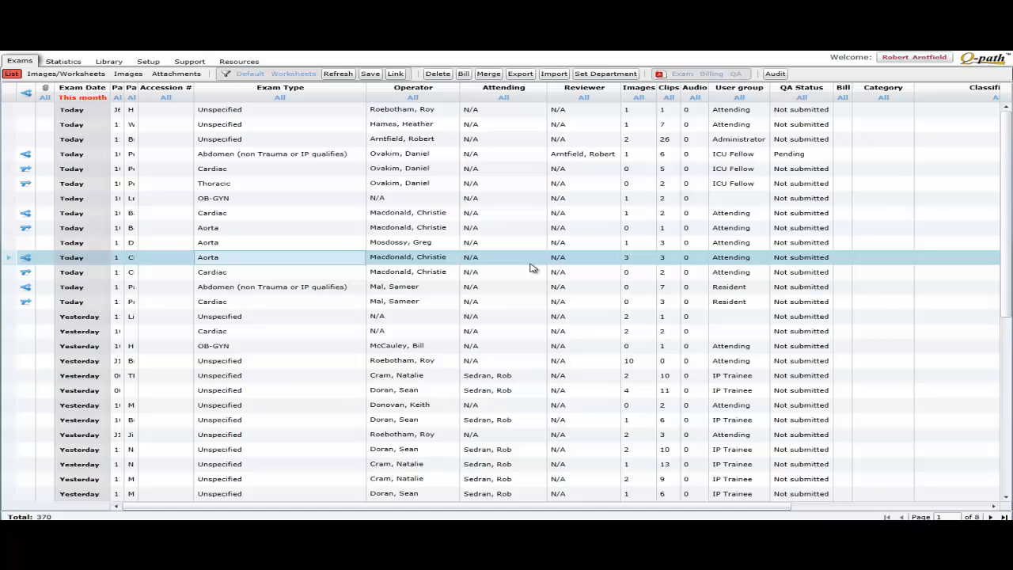
mouse_move(456, 162)
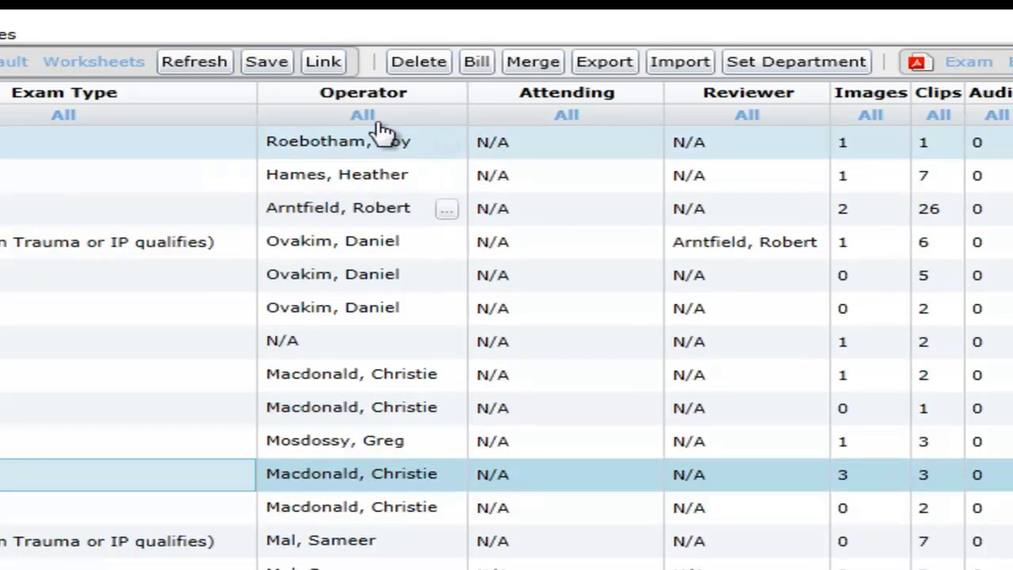
left_click(363, 115)
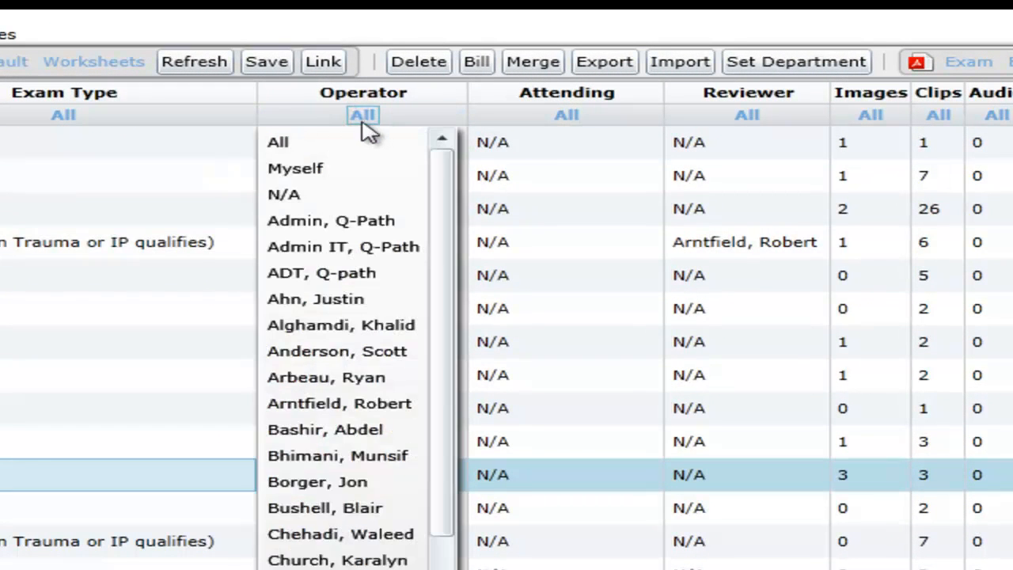
mouse_move(316, 168)
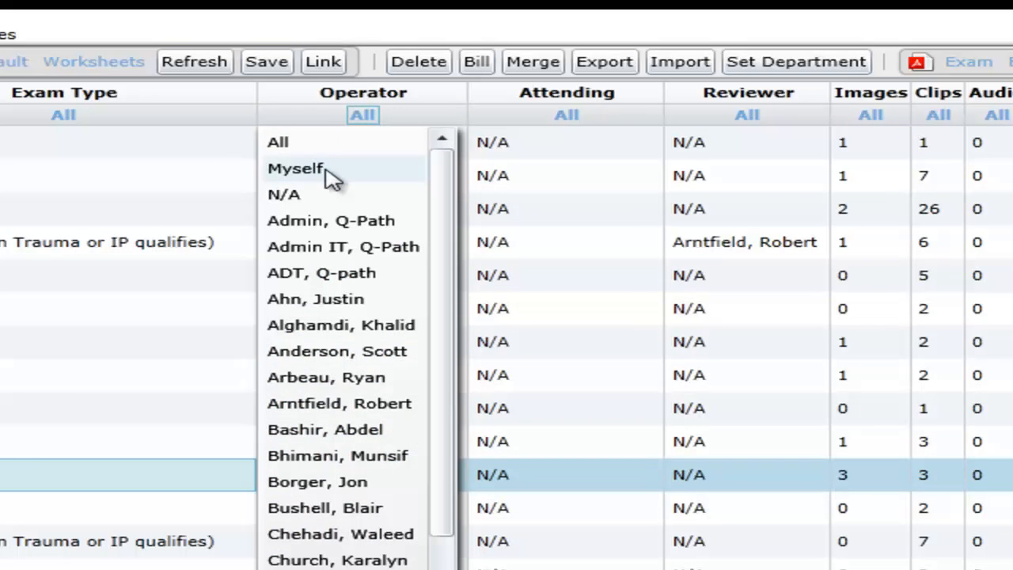
left_click(294, 168)
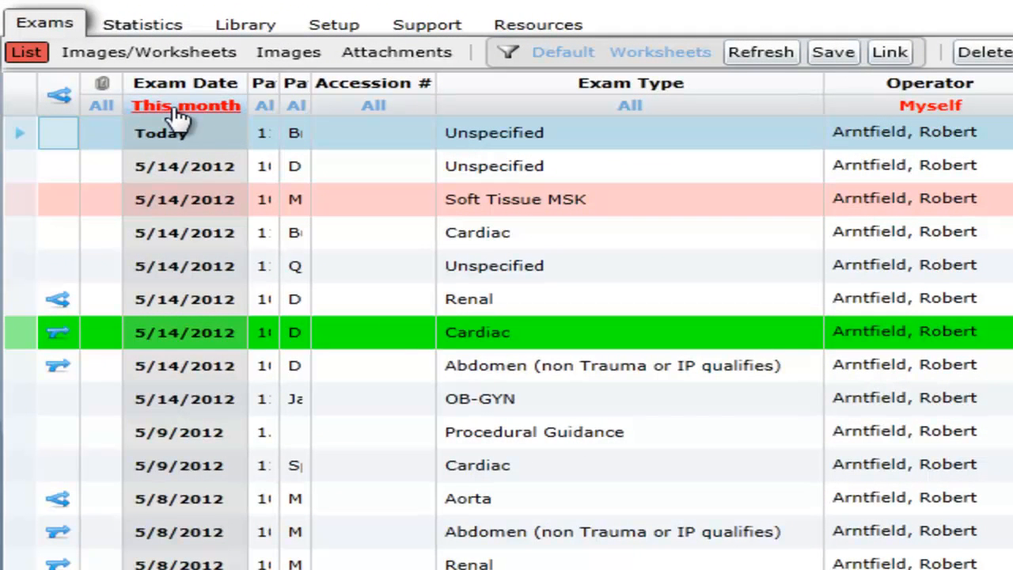
left_click(186, 105)
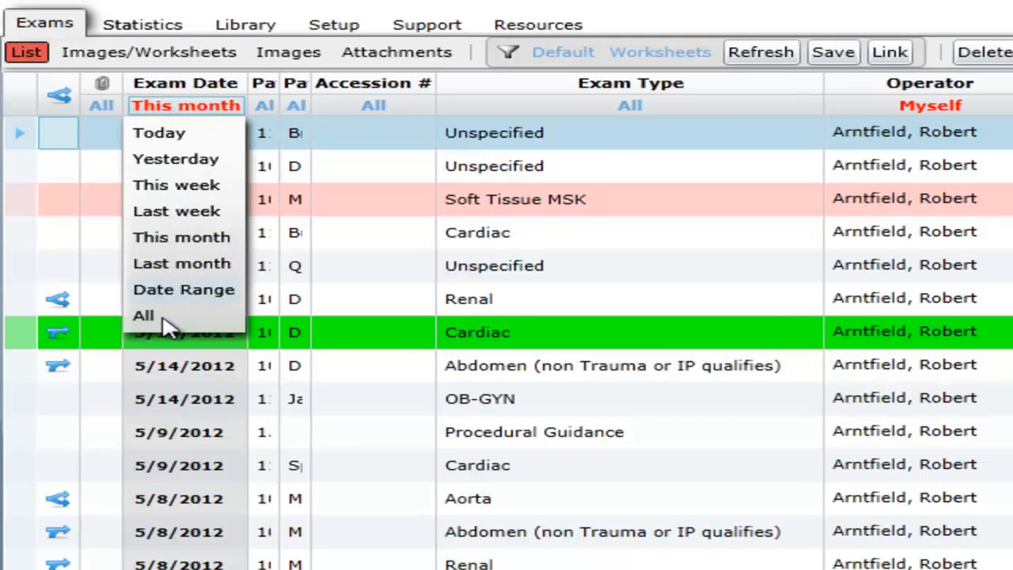
left_click(143, 315)
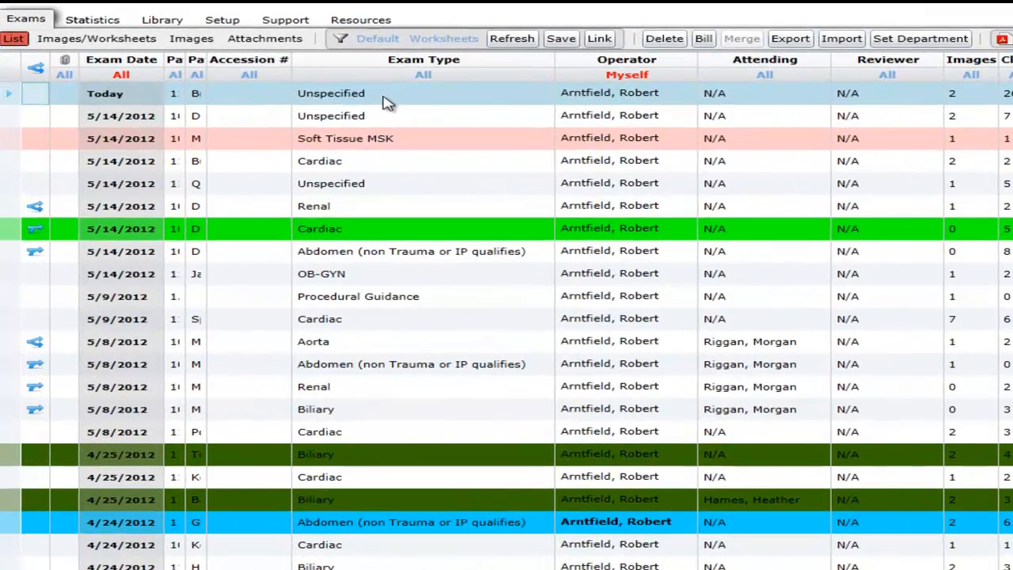
left_click(331, 93)
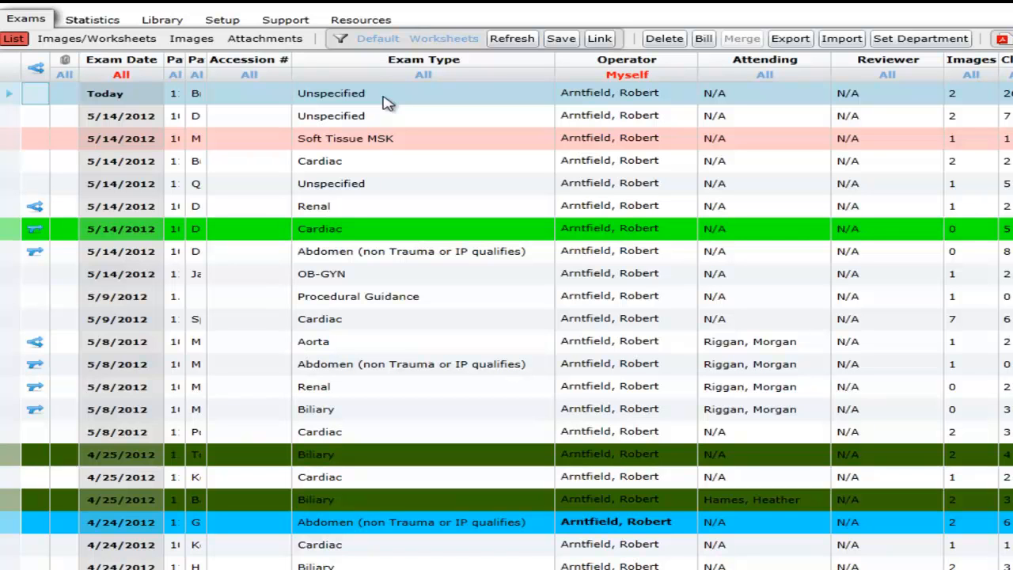
mouse_move(344, 95)
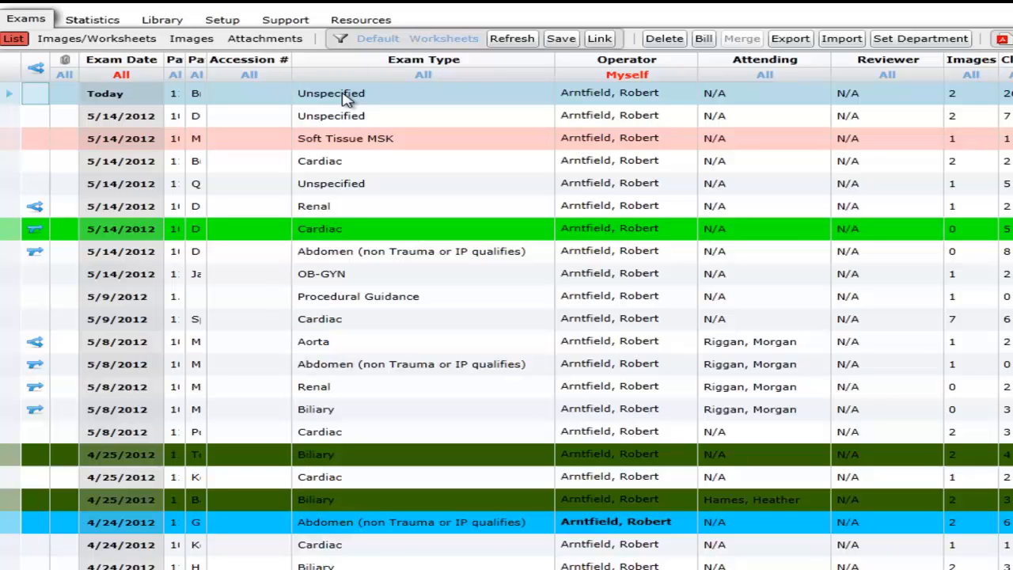
mouse_move(411, 98)
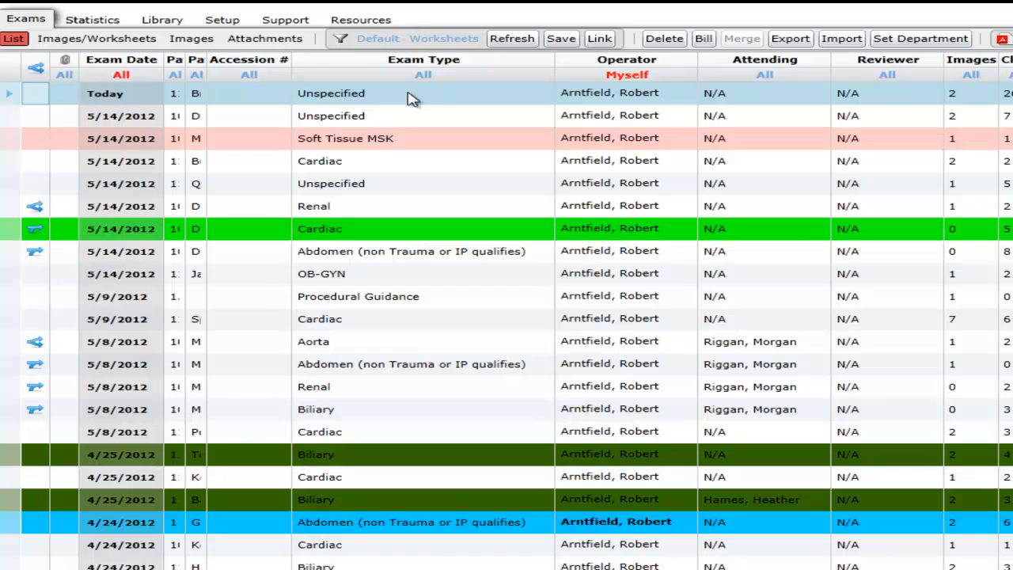
mouse_move(440, 89)
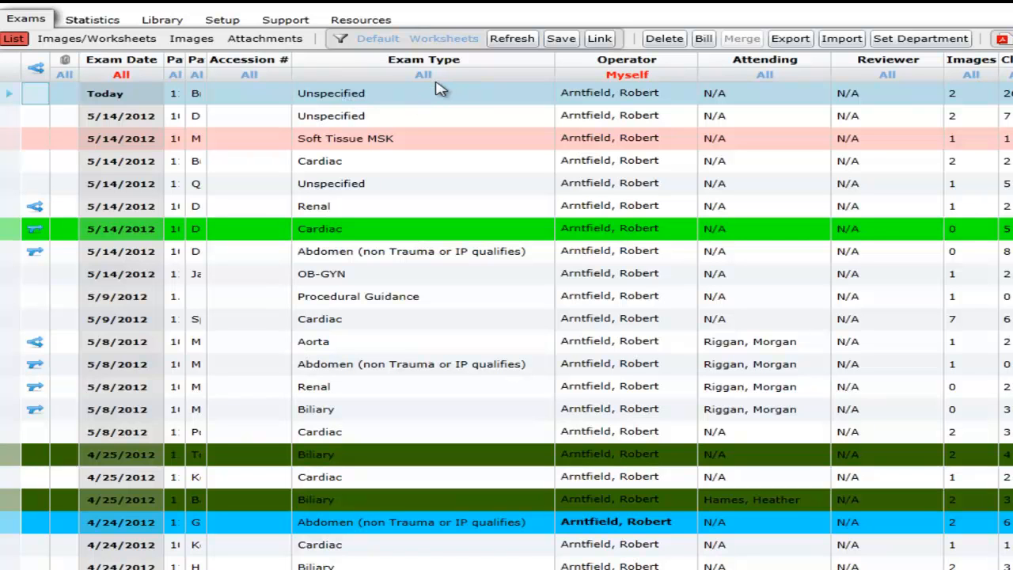
mouse_move(423, 103)
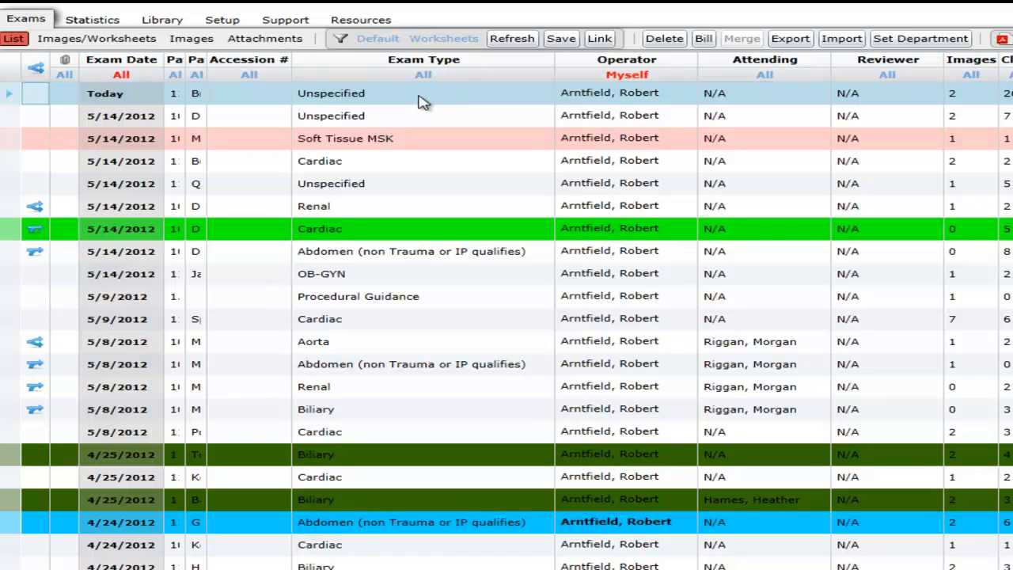
mouse_move(329, 102)
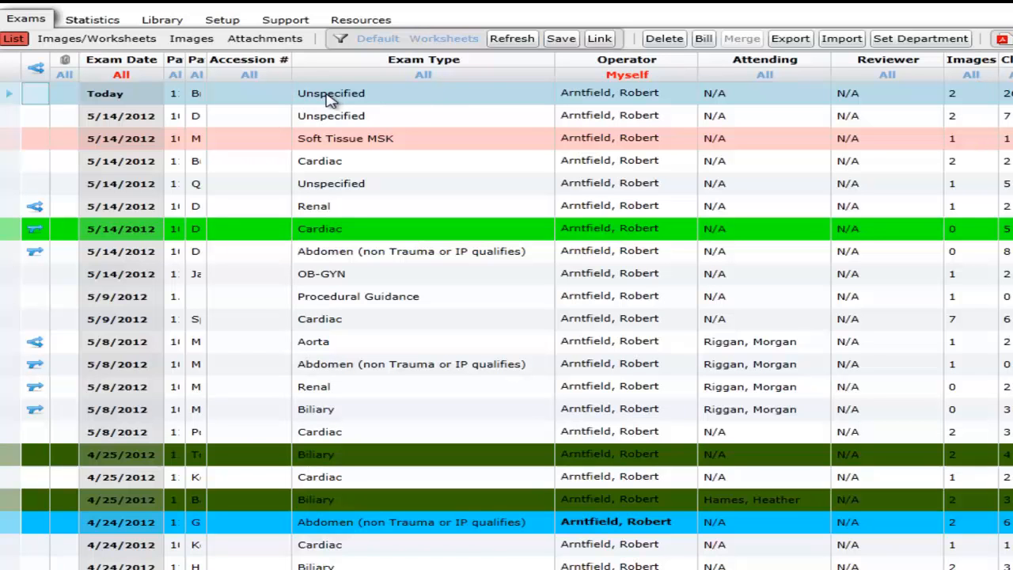
mouse_move(333, 99)
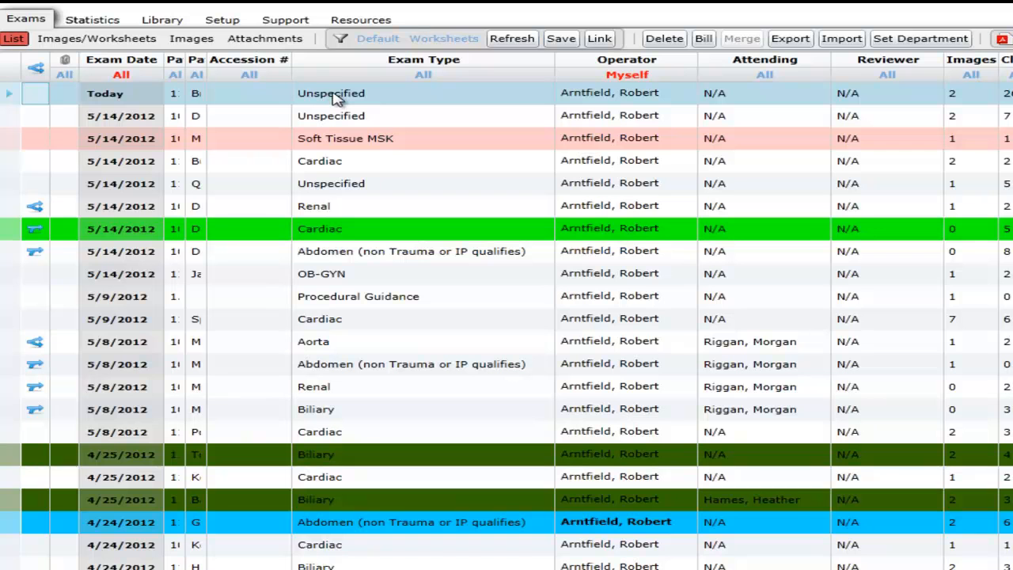
mouse_move(344, 107)
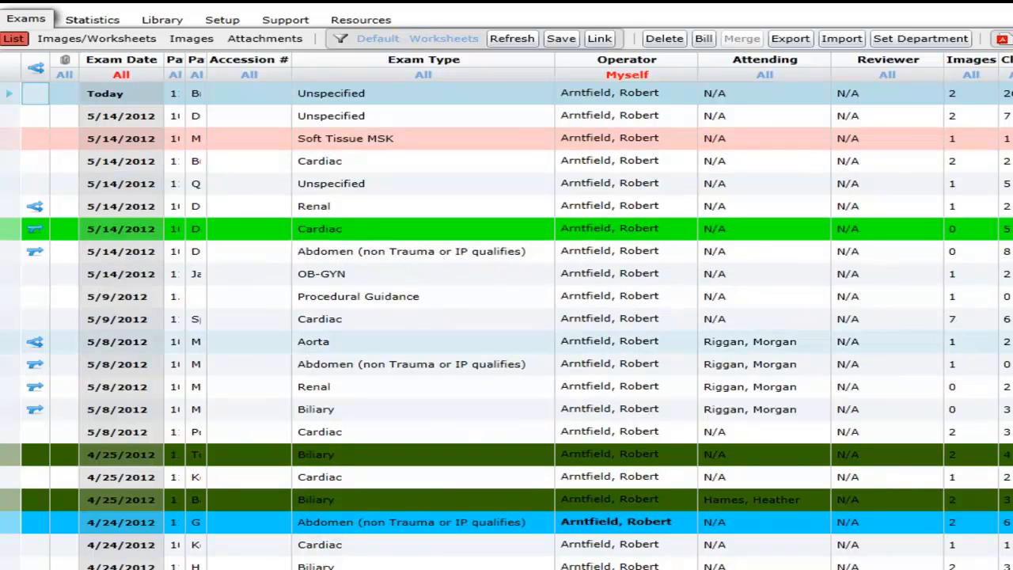
mouse_move(154, 95)
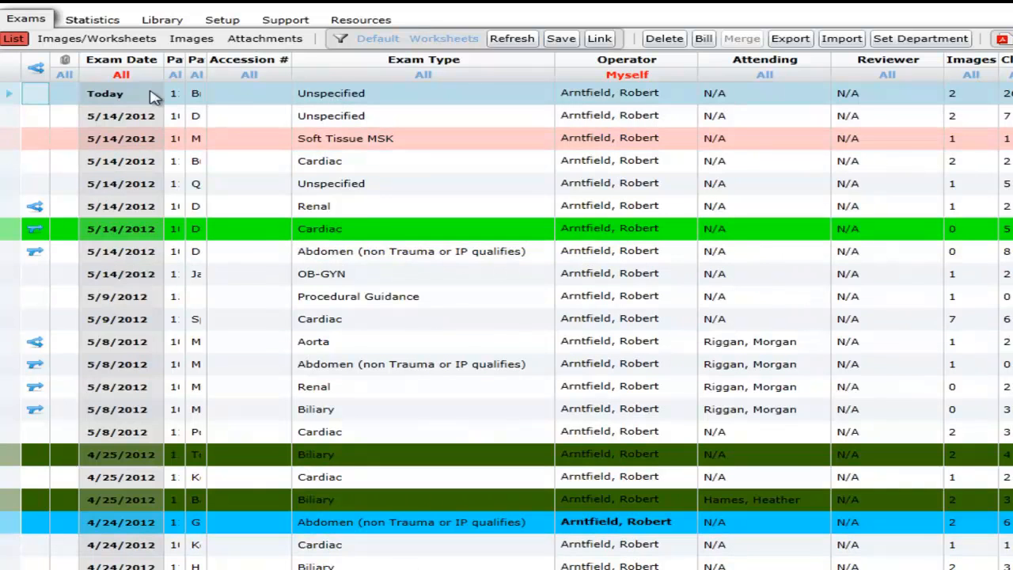
mouse_move(372, 107)
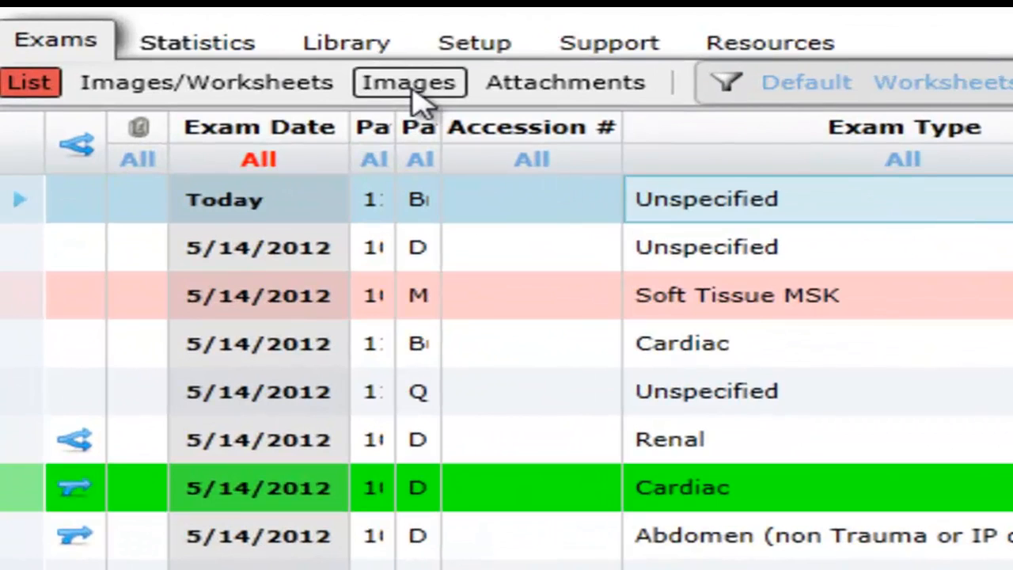
Step: View today's exam clips and tick the ones to move into a separate exam
left_click(410, 82)
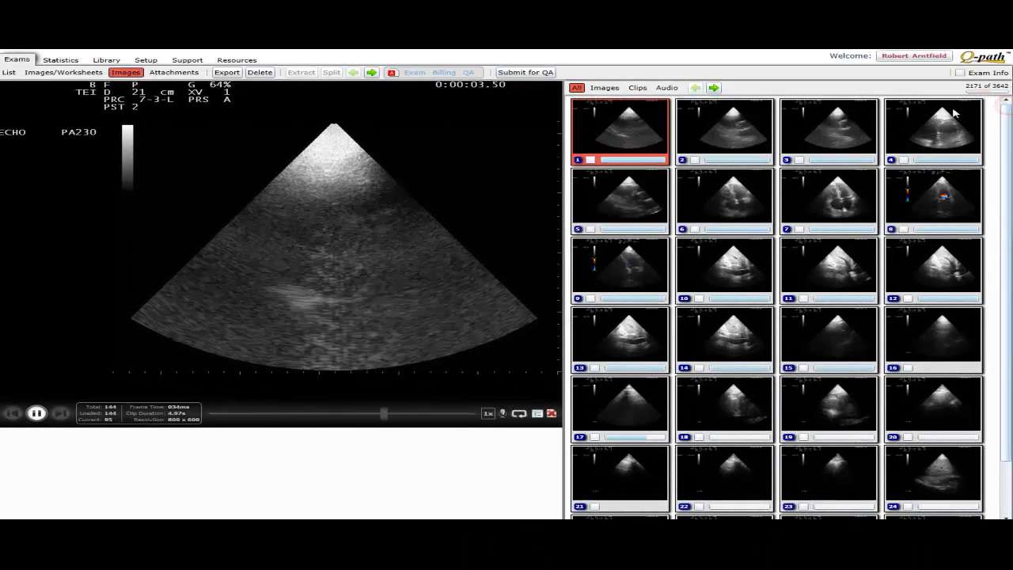
left_click(724, 131)
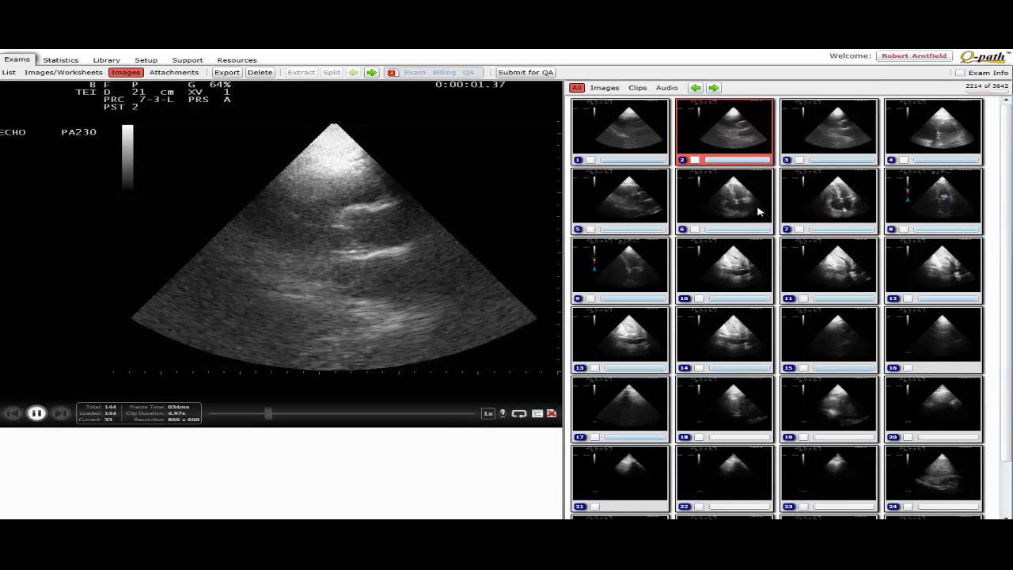
left_click(723, 198)
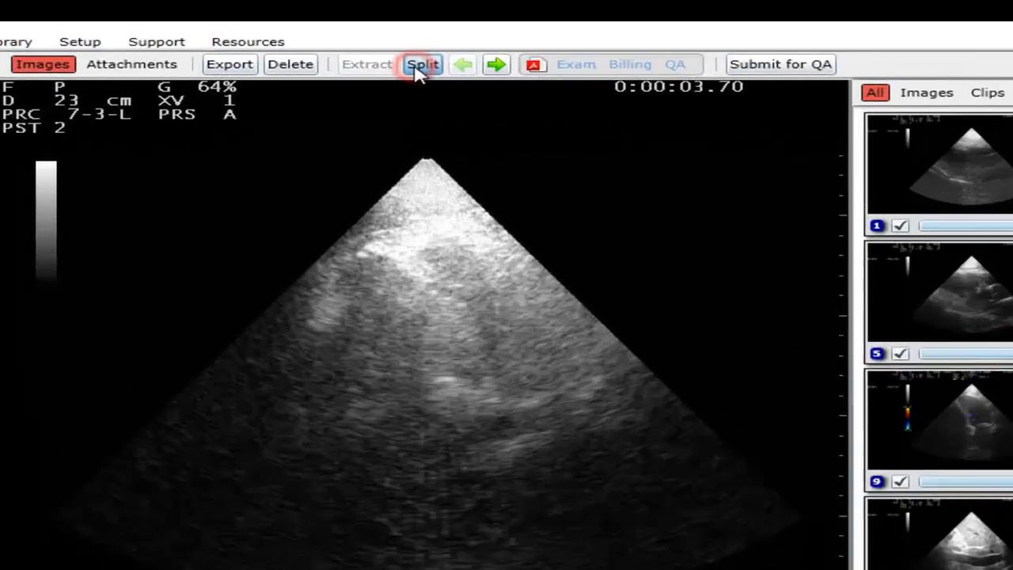
Step: Split the ticked clips into a new exam of type Cardiac
left_click(423, 64)
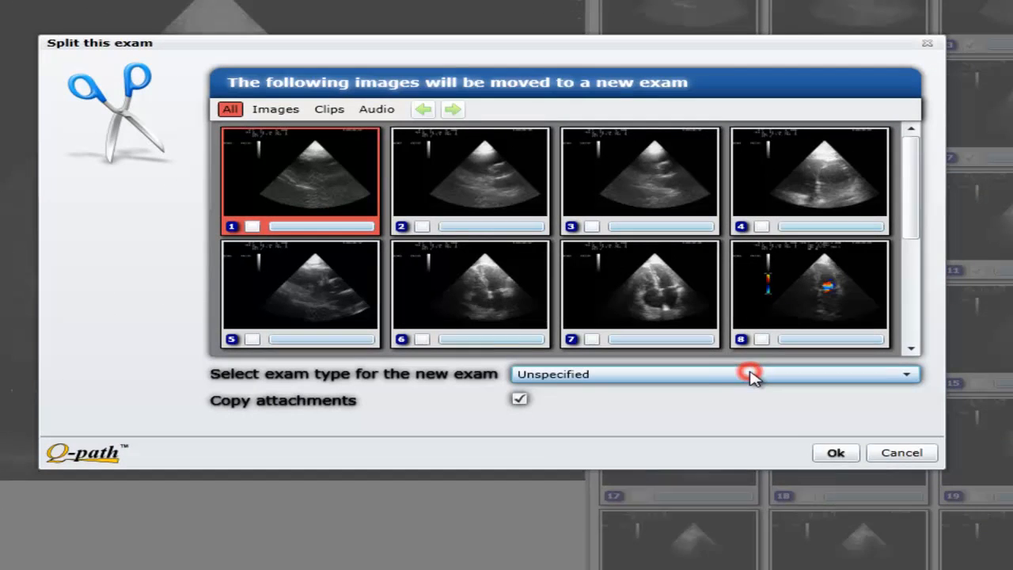
left_click(906, 373)
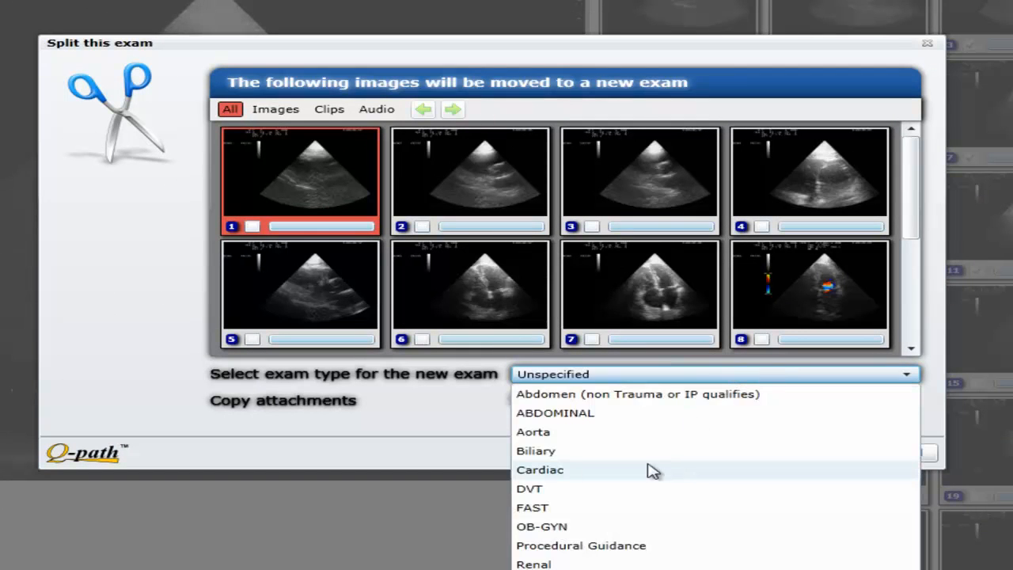
left_click(540, 469)
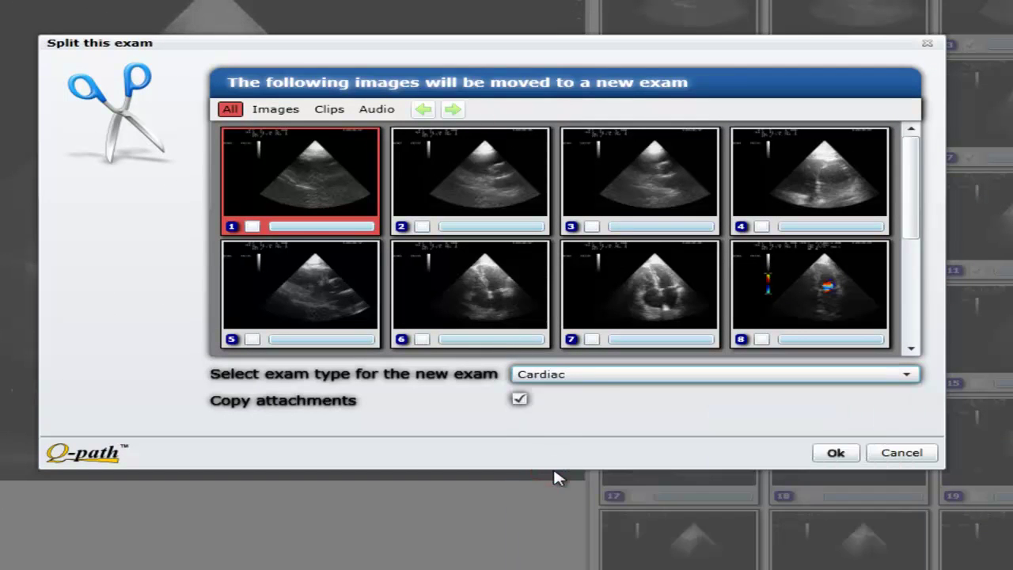
mouse_move(836, 452)
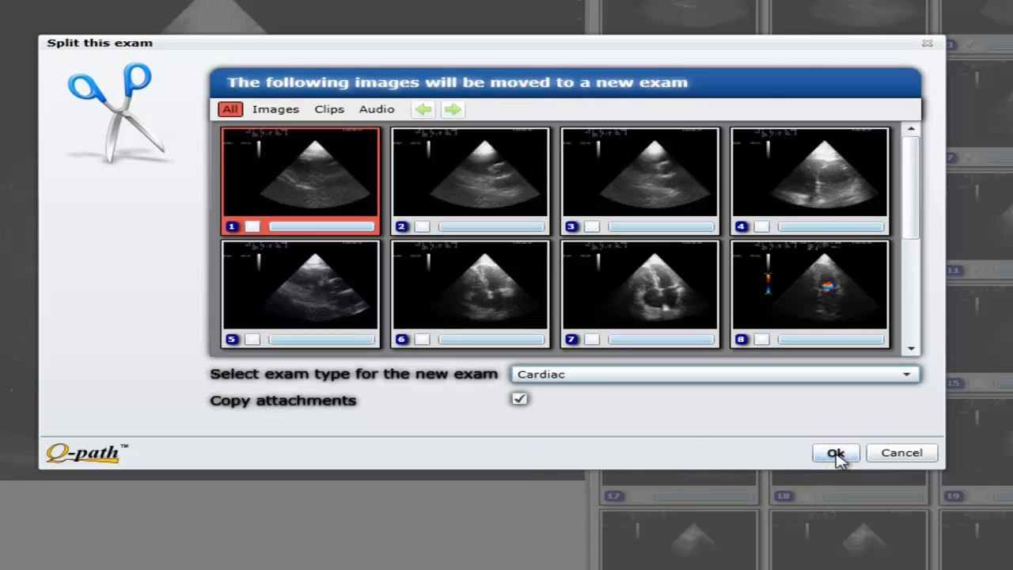
left_click(836, 453)
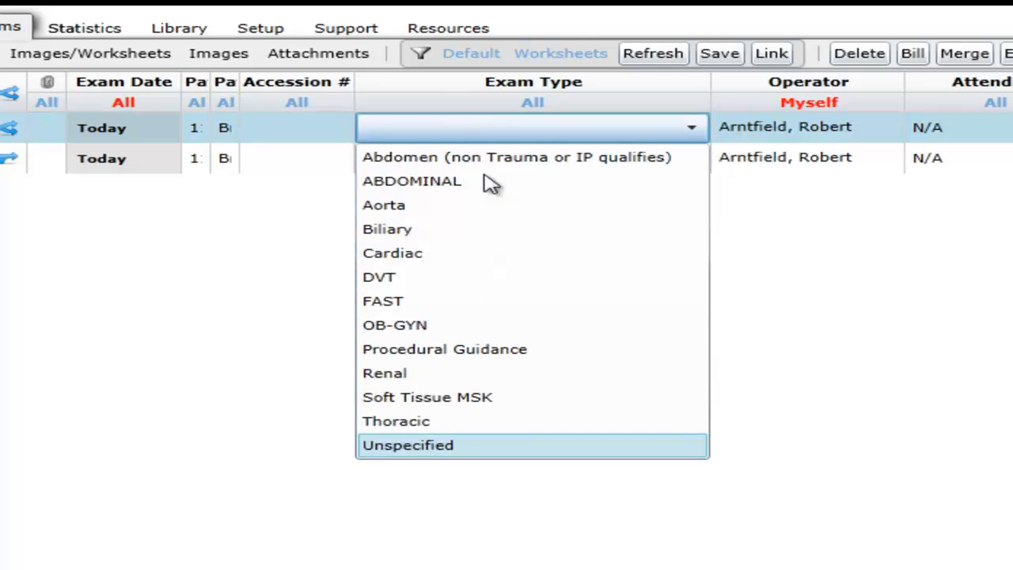
mouse_move(408, 421)
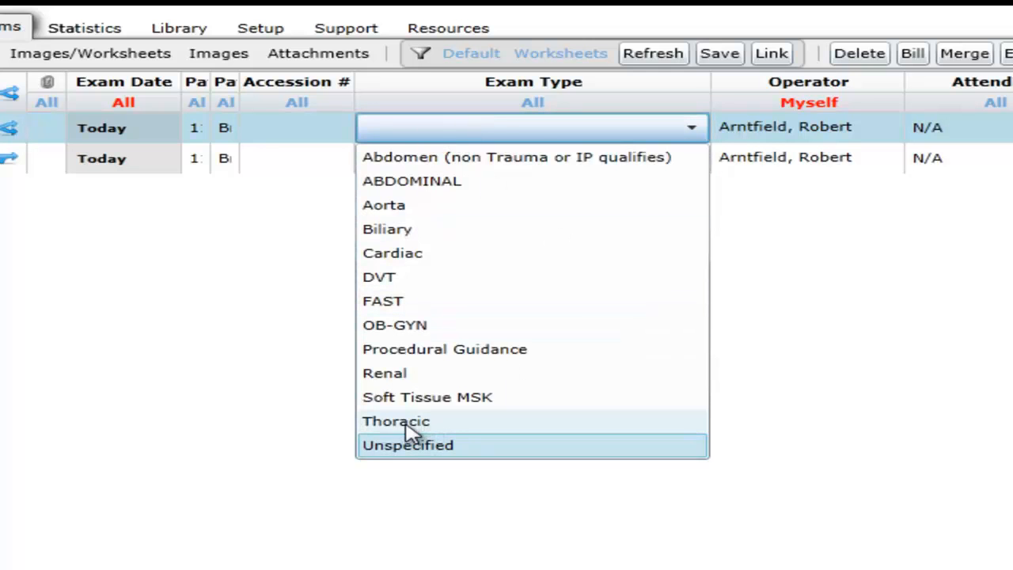
Step: Set the first exam's type to Thoracic
left_click(396, 421)
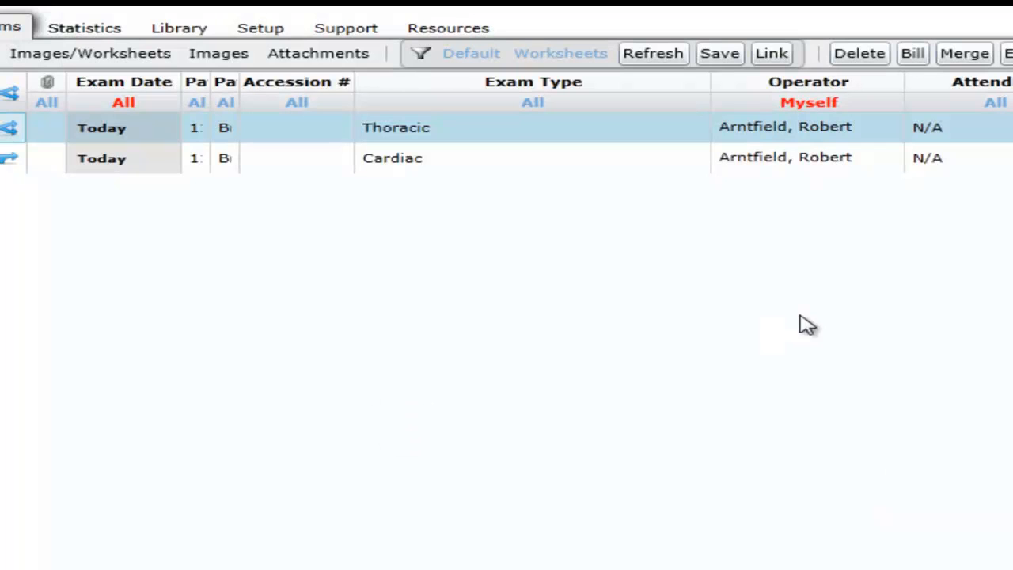
mouse_move(376, 261)
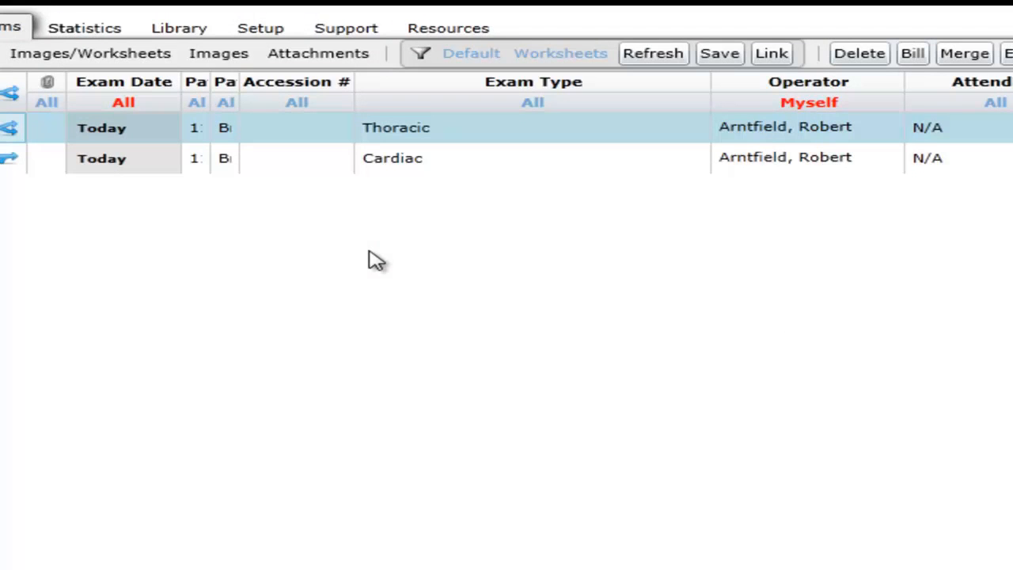
mouse_move(331, 285)
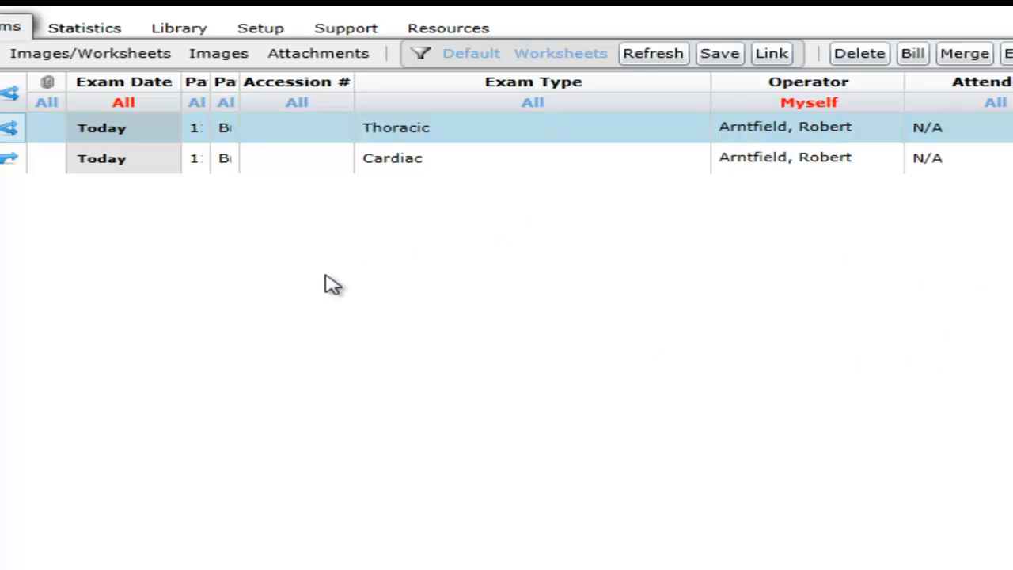
mouse_move(575, 297)
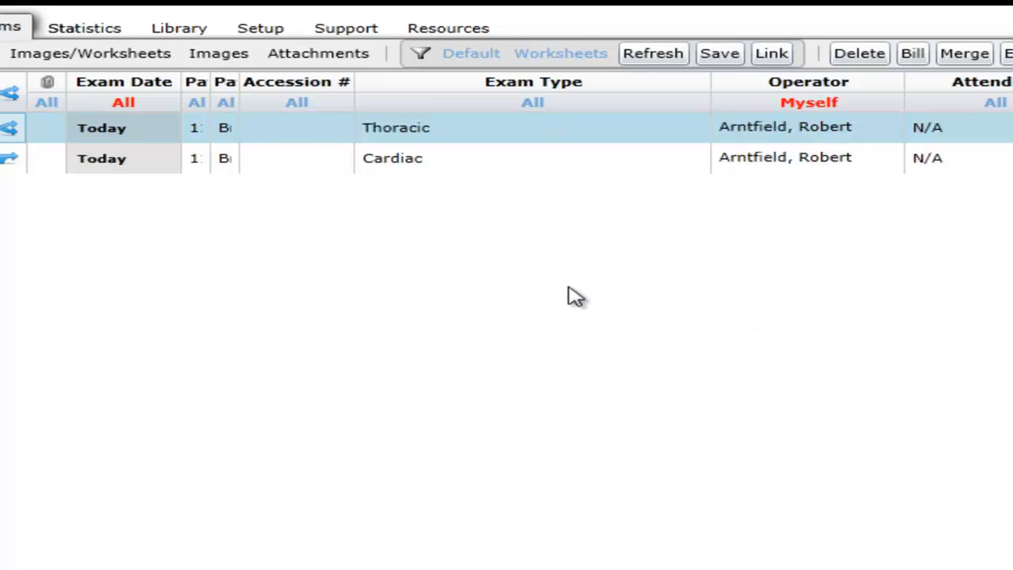
mouse_move(523, 197)
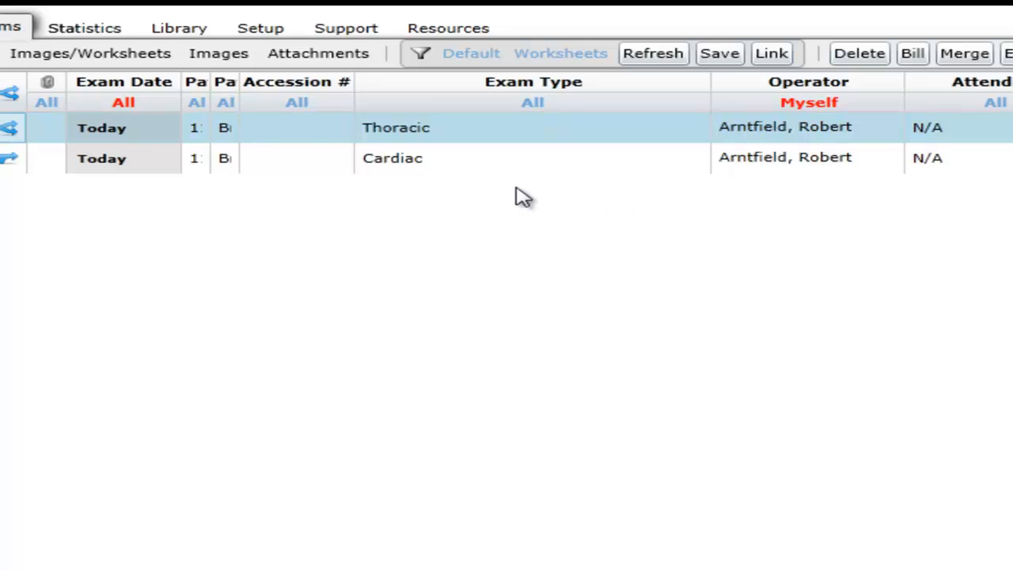
mouse_move(956, 426)
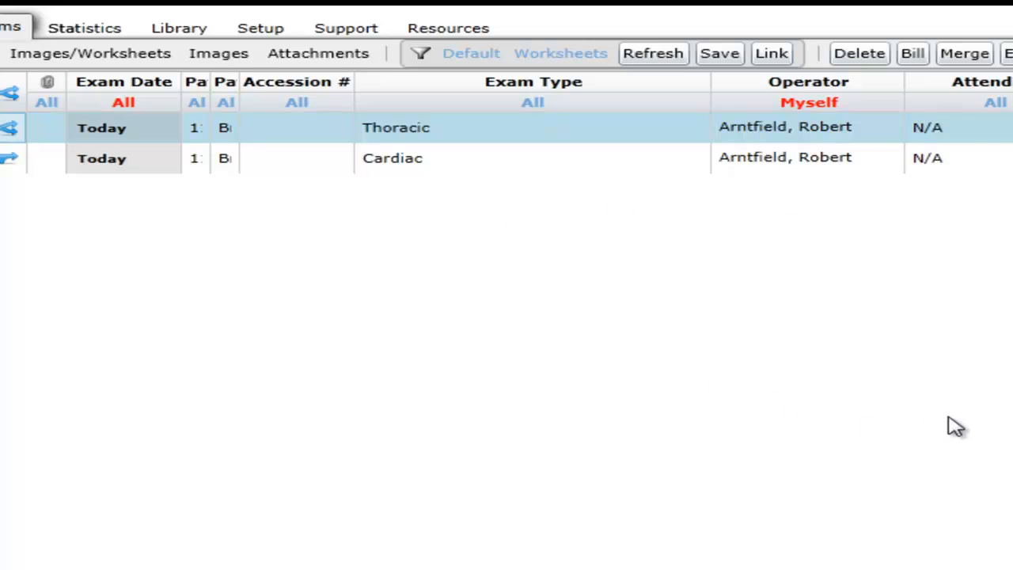
mouse_move(139, 265)
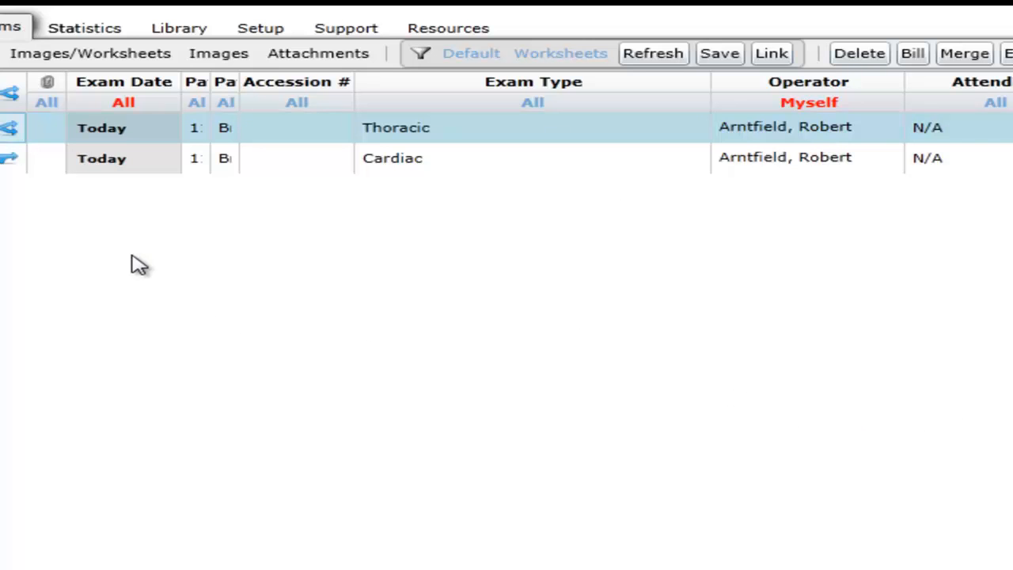
Step: Open today's Cardiac exam in the worksheet view
double_click(392, 157)
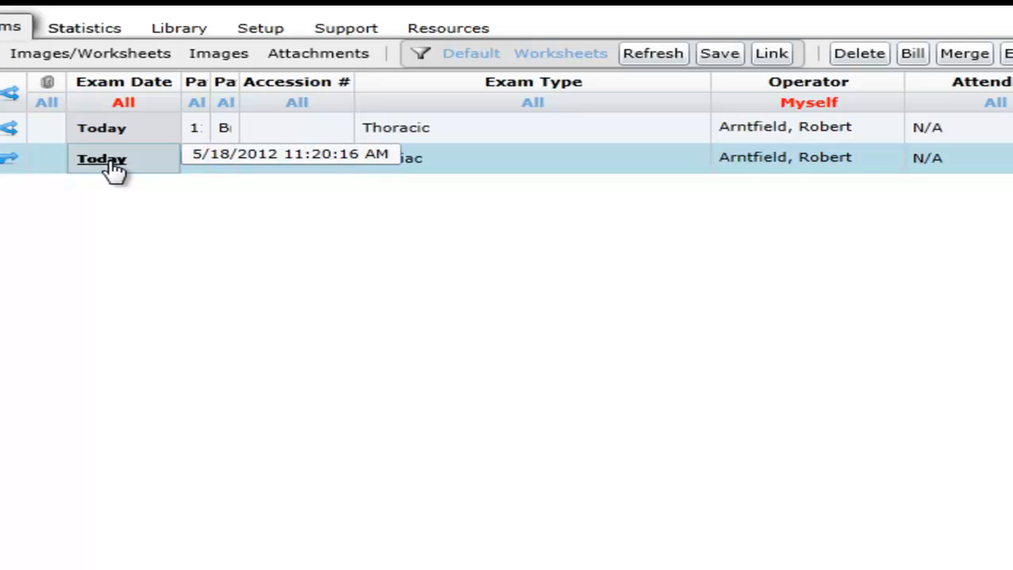
double_click(101, 157)
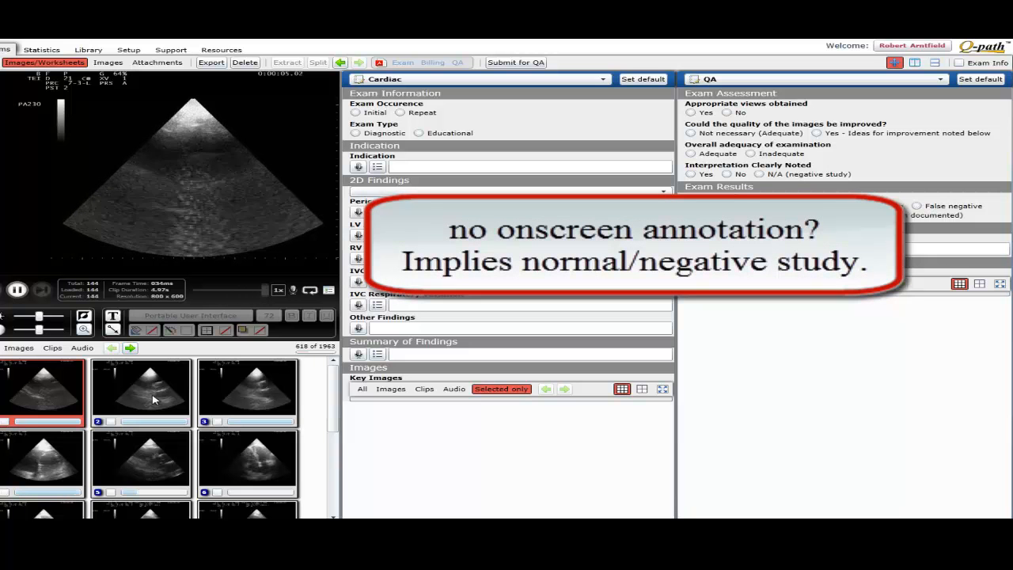
Step: Play through several cardiac clips (second, third, fifth, eleventh) to review them
left_click(141, 391)
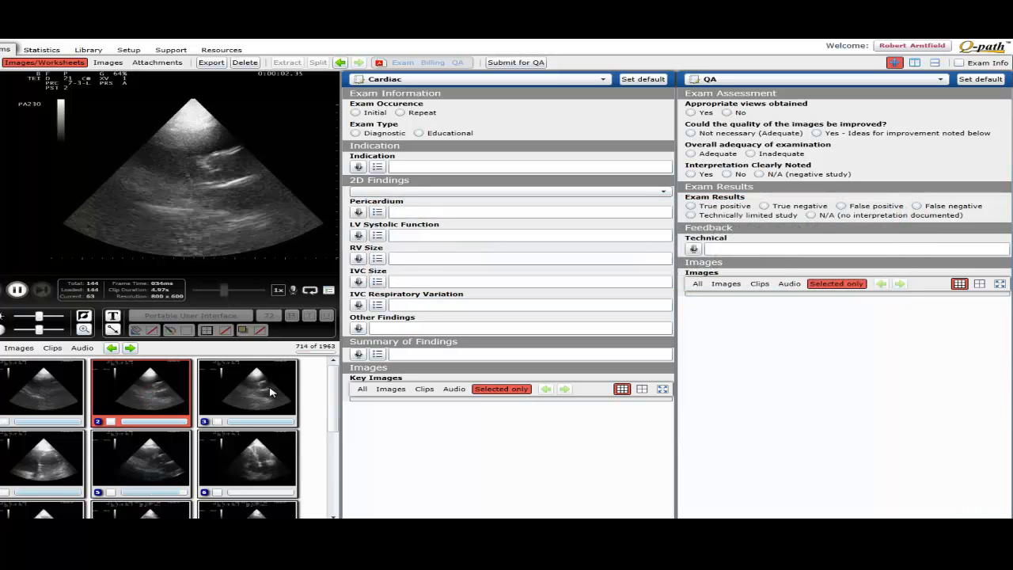
left_click(247, 392)
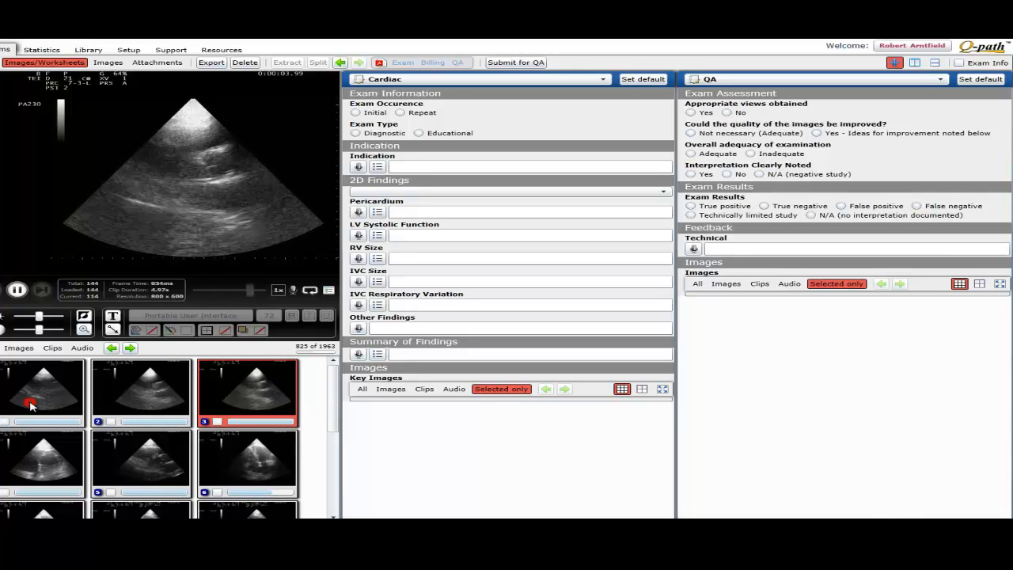
left_click(141, 462)
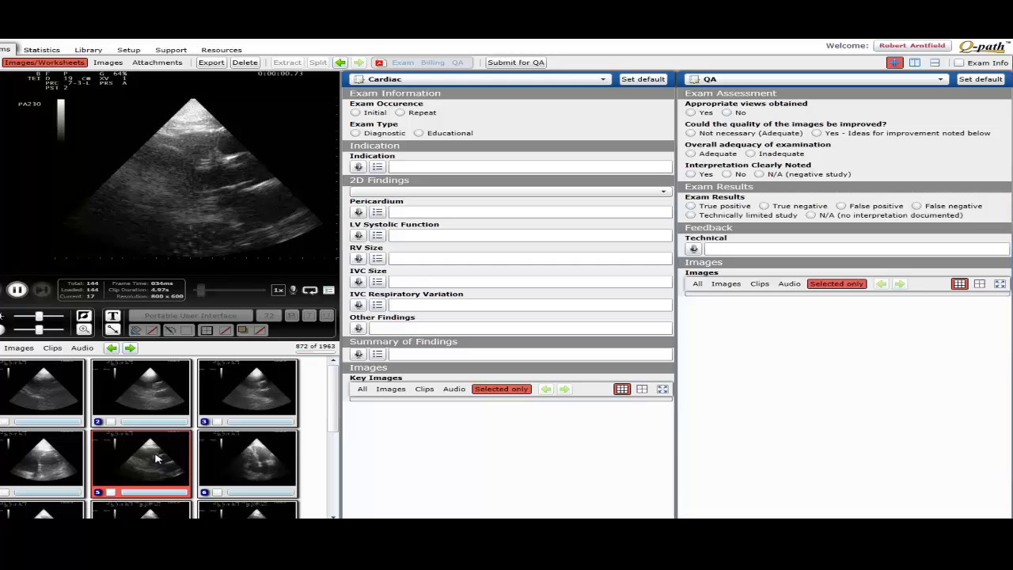
left_click(248, 461)
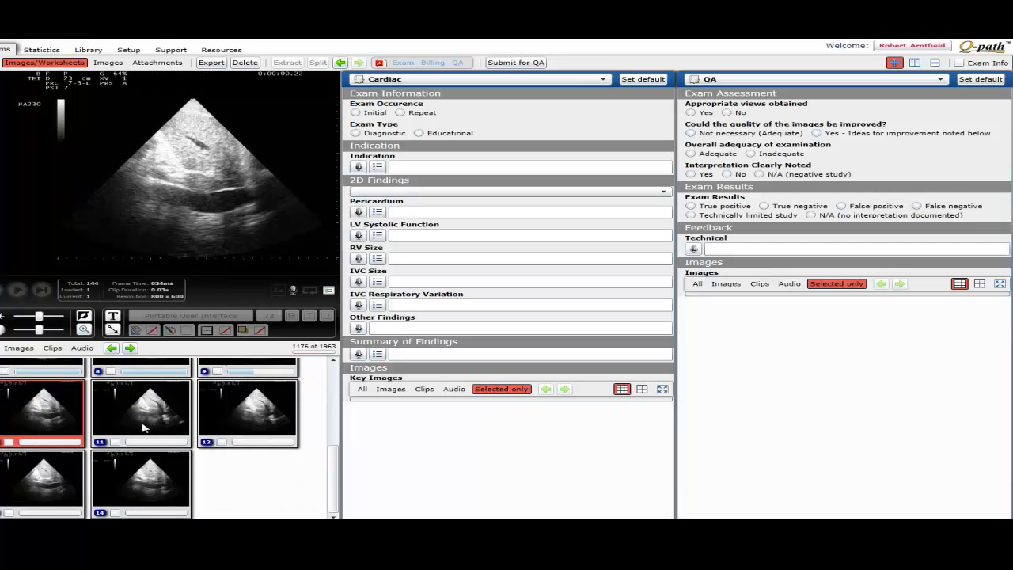
left_click(16, 290)
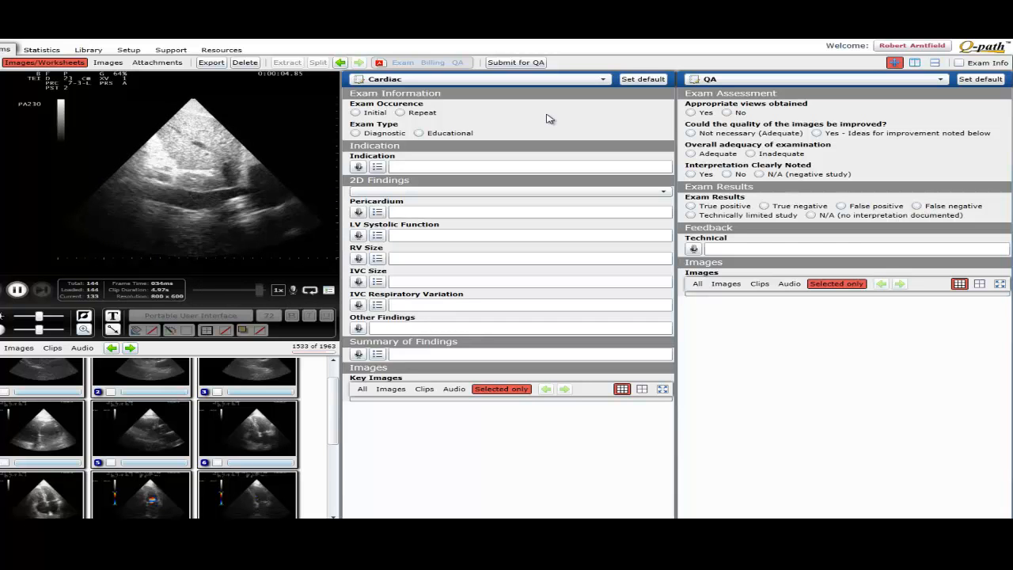
mouse_move(519, 124)
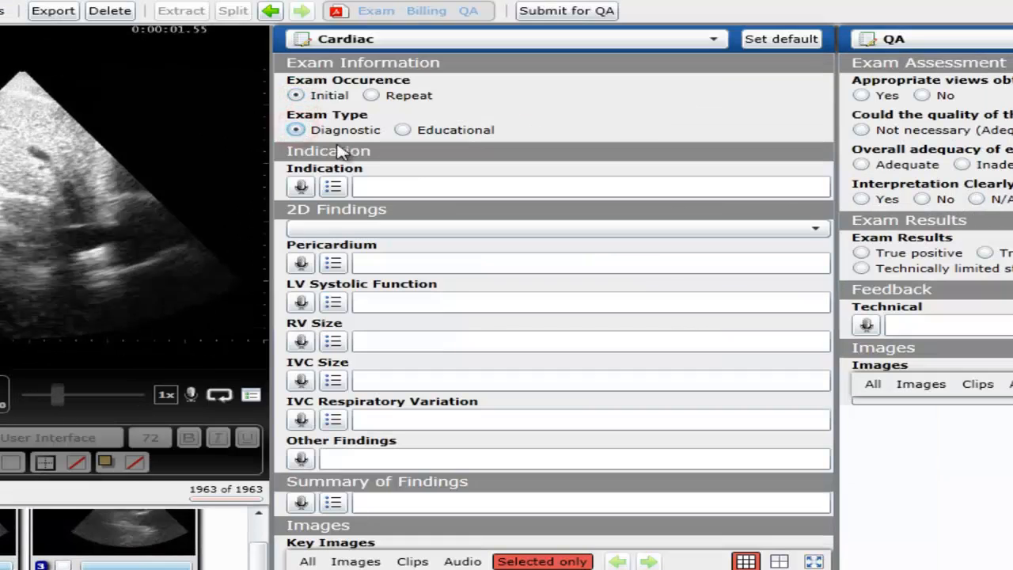
Step: Record Hypotension as indication and classify 2D findings as ABNORMAL STUDY
left_click(332, 186)
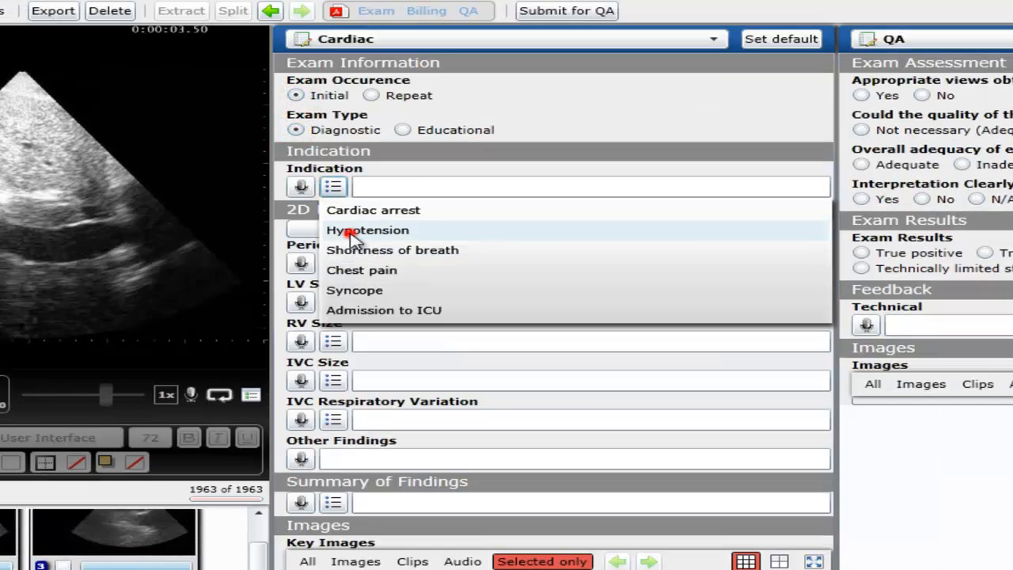
left_click(367, 230)
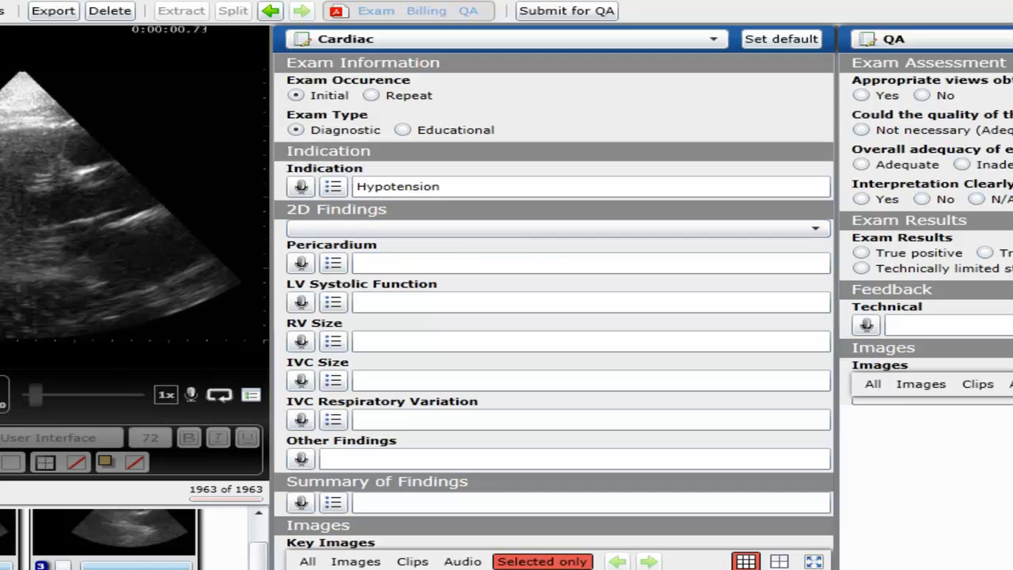
left_click(554, 228)
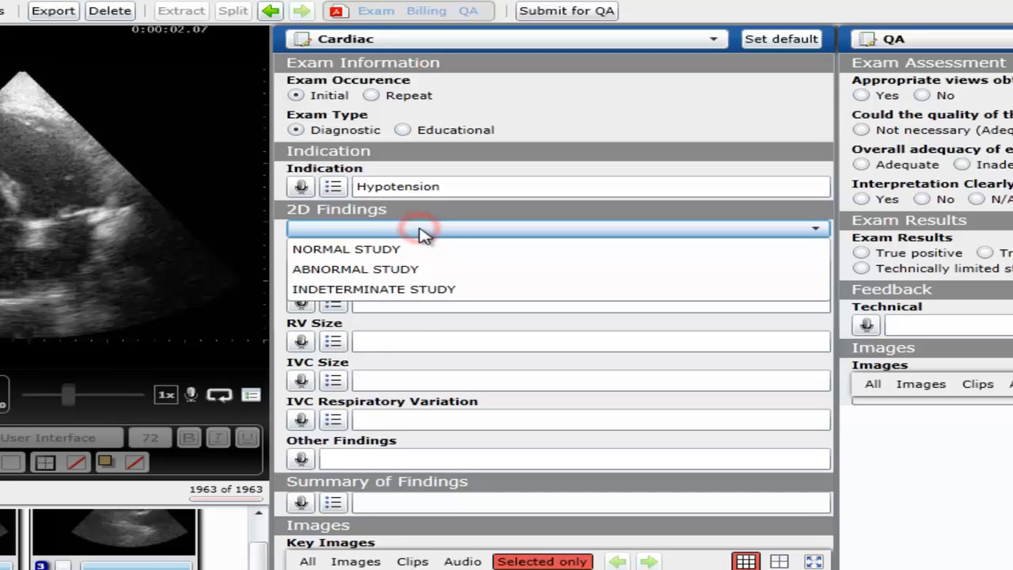
left_click(355, 268)
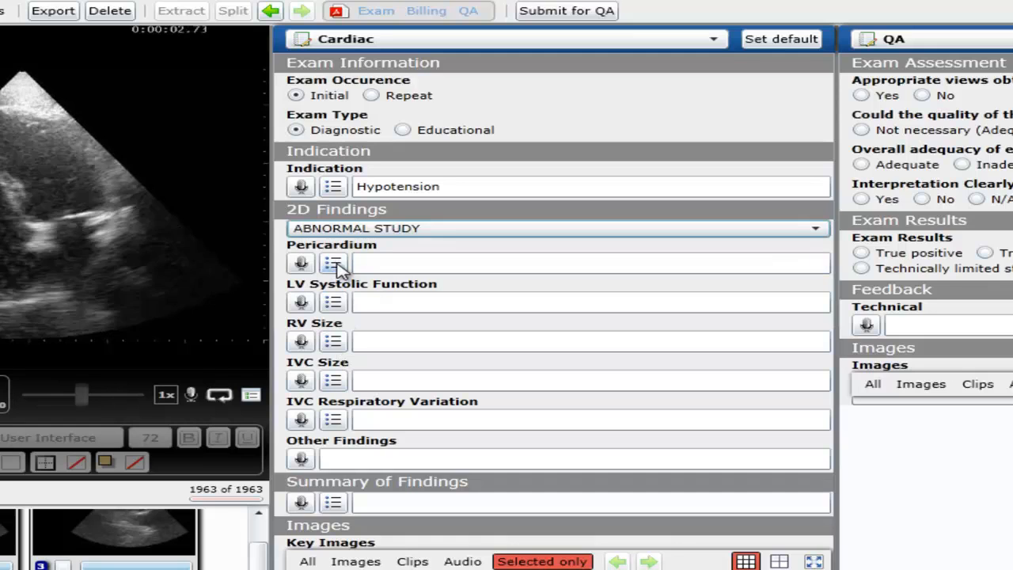
Step: Replace the preset pericardium entry with custom wording 'No pericardial fluid'
left_click(333, 263)
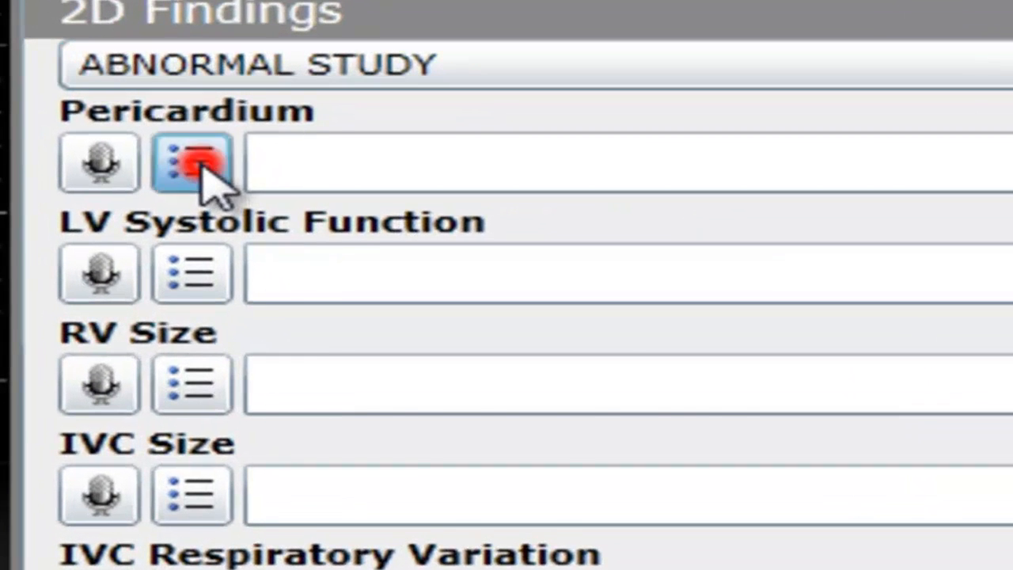
left_click(191, 163)
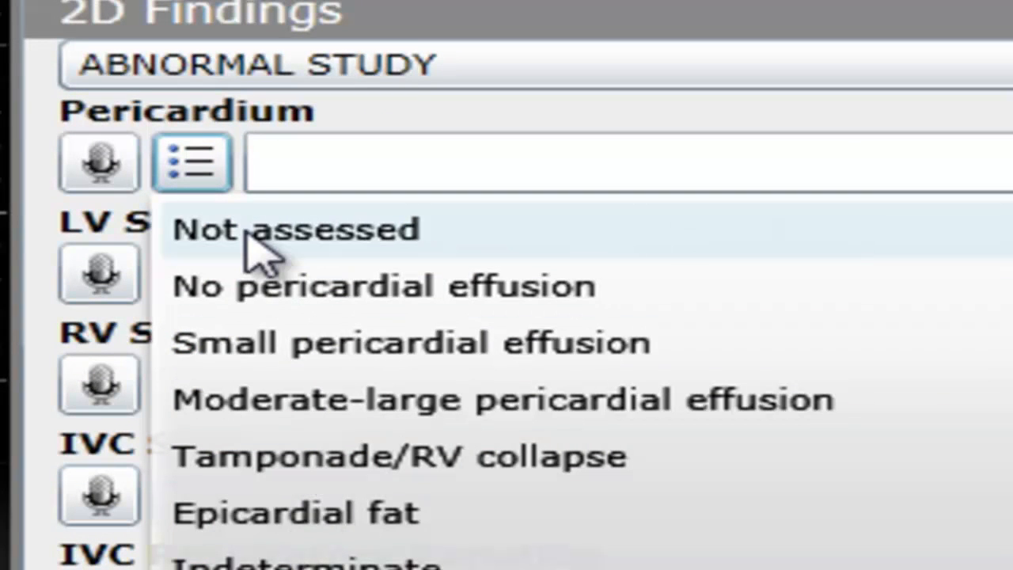
mouse_move(269, 305)
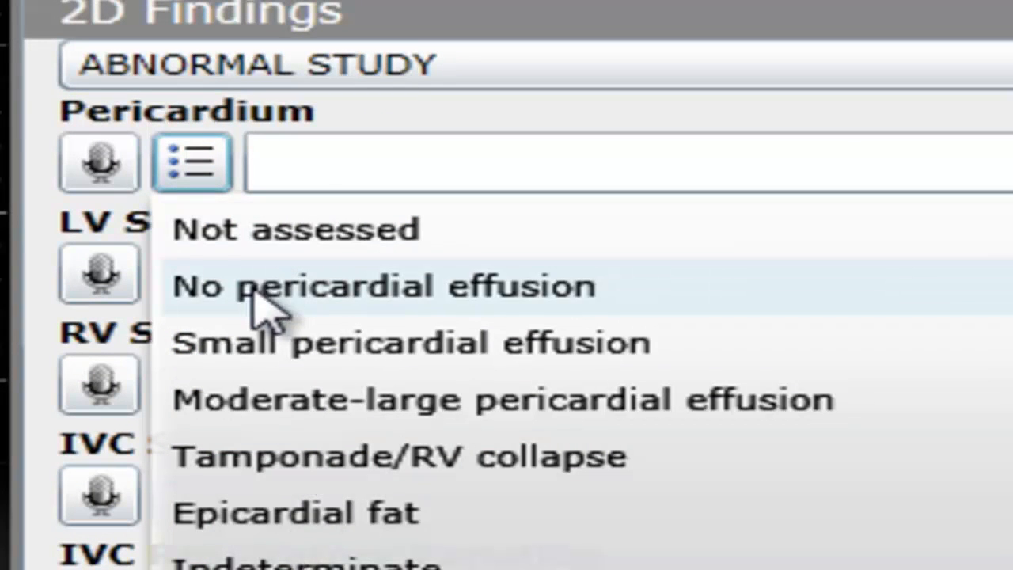
left_click(382, 287)
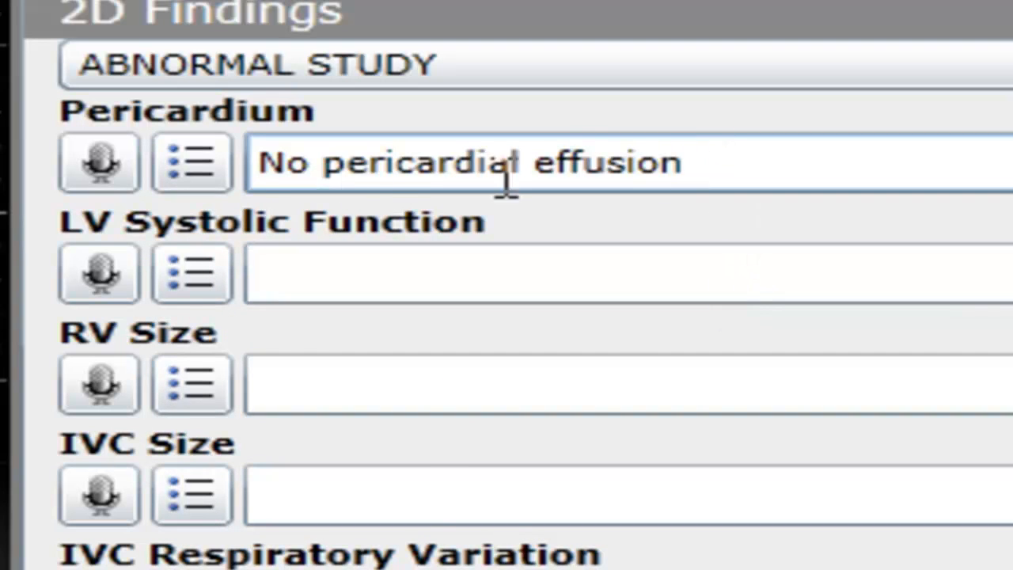
left_click(191, 162)
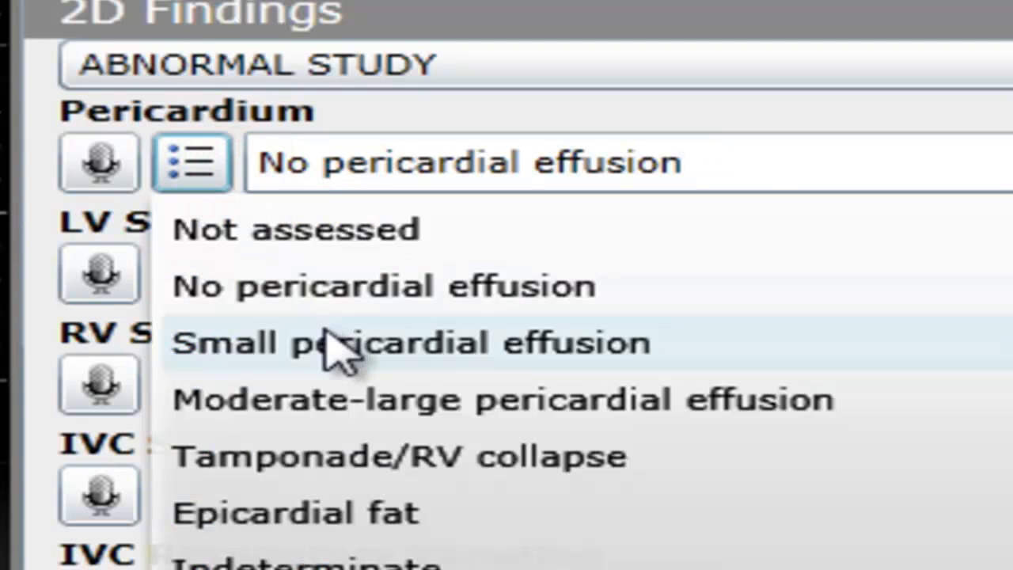
left_click(317, 554)
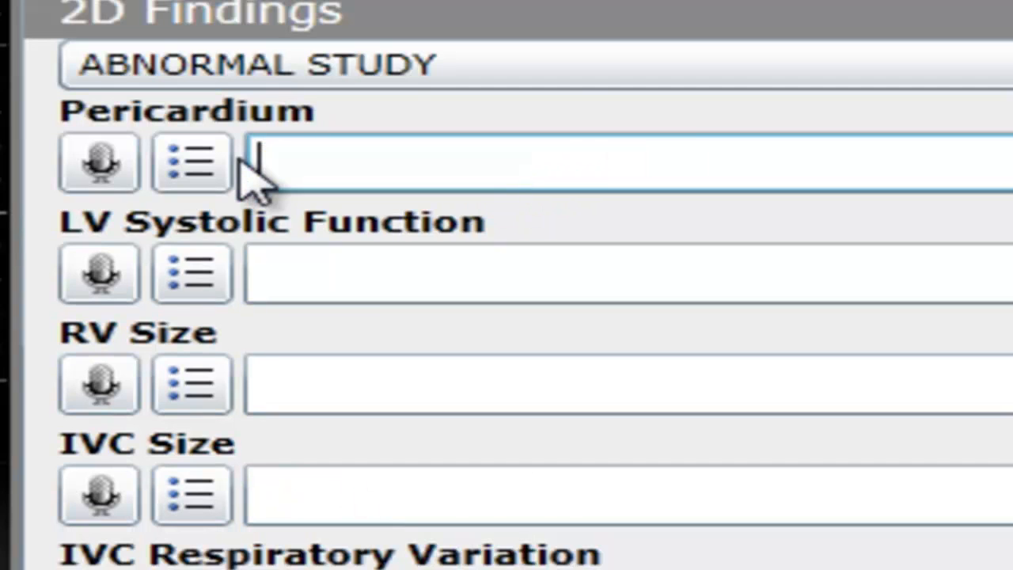
type("No")
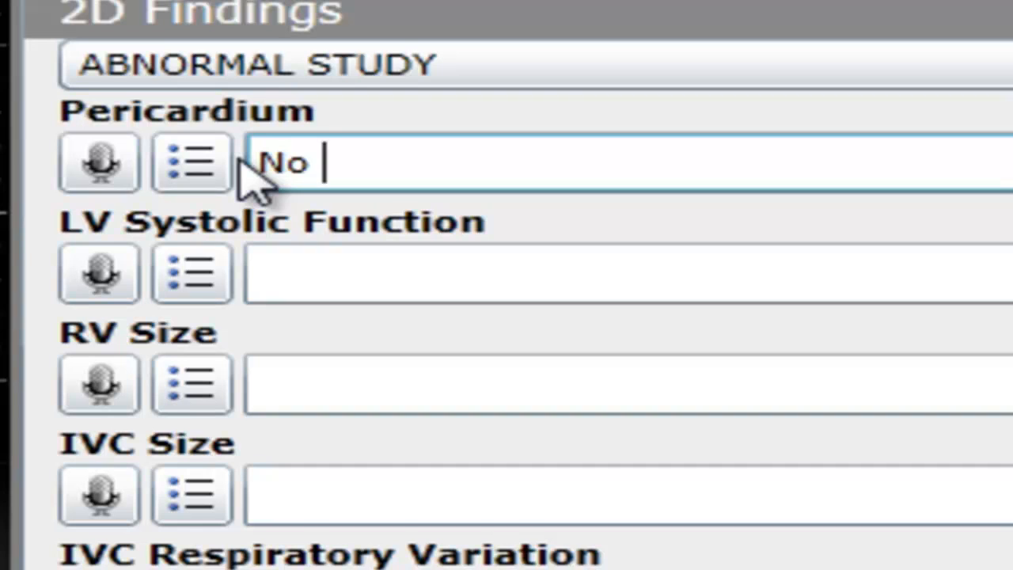
type("pericardial flu")
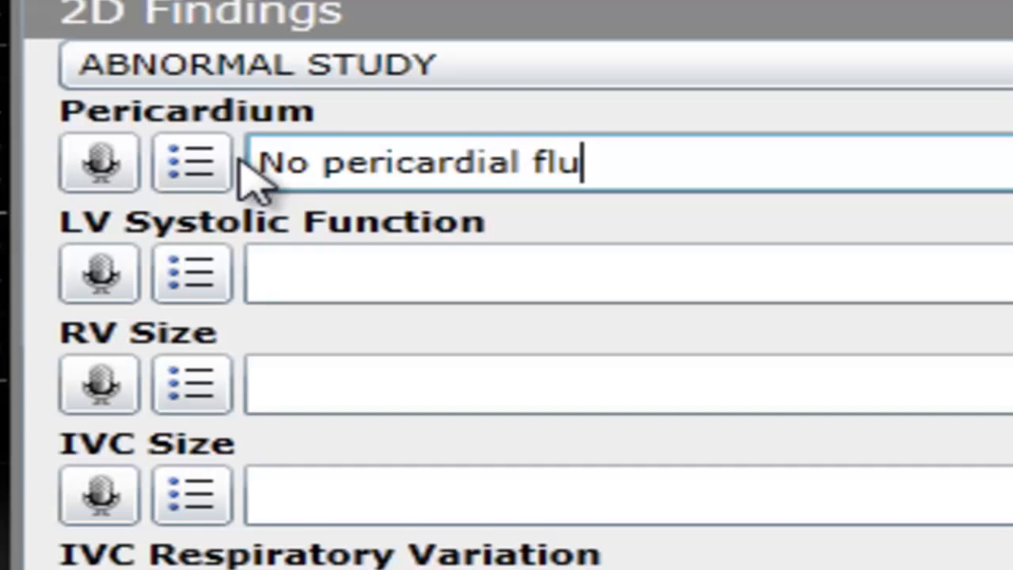
type("id")
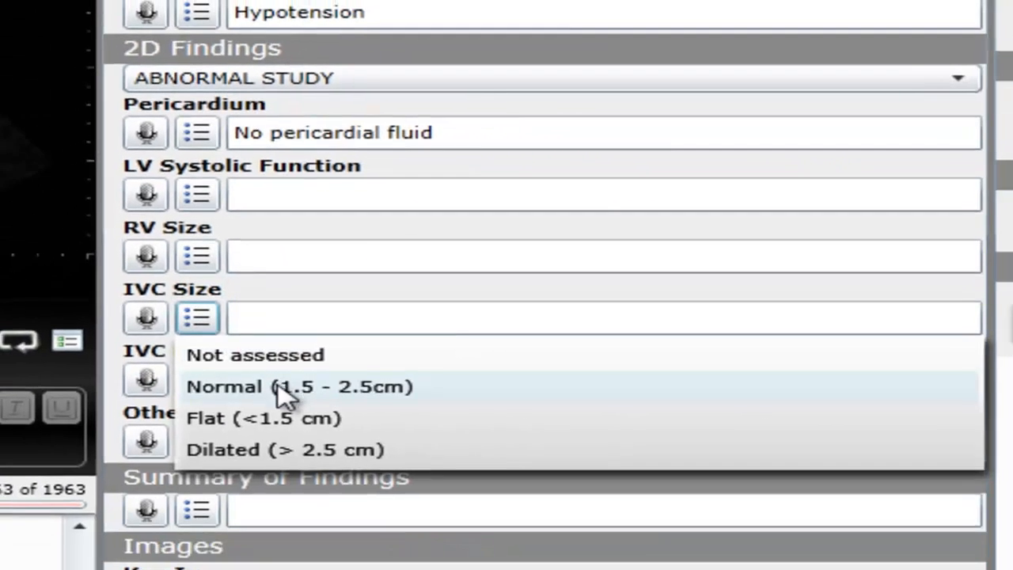
Step: Set IVC size Normal (1.5-2.5cm), important respiratory variation, and 'No MR' in Other Findings
left_click(299, 387)
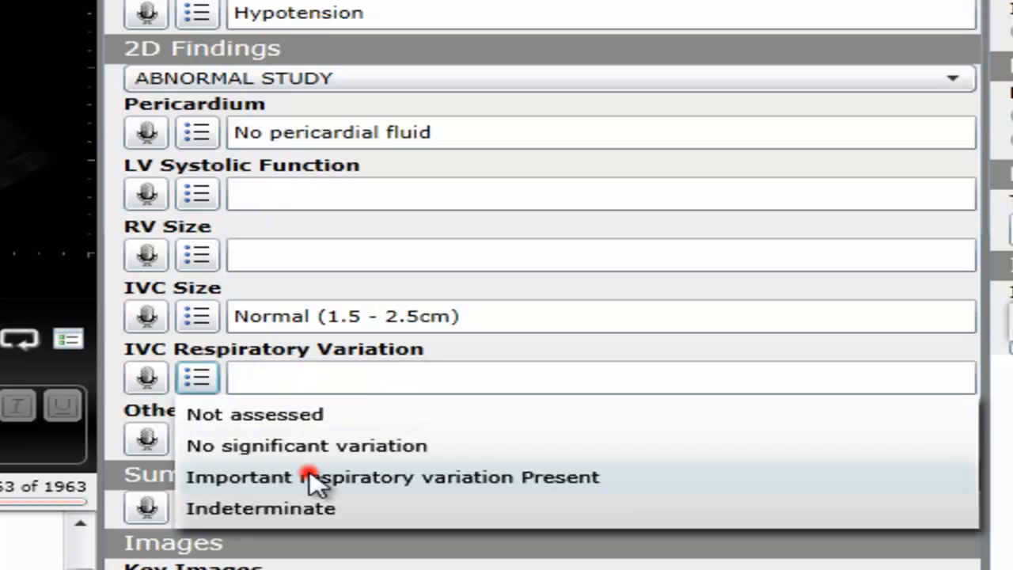
left_click(392, 476)
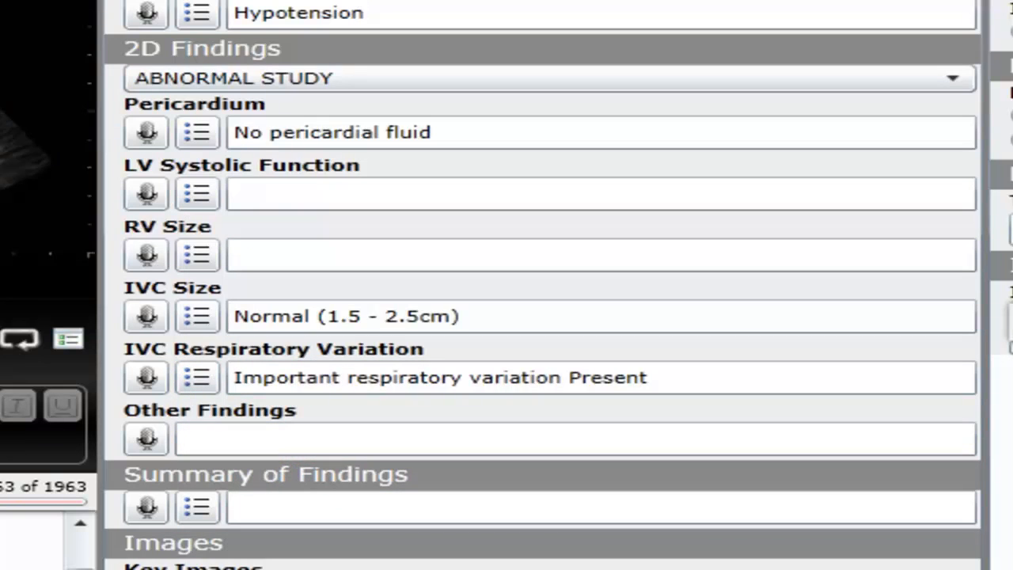
mouse_move(220, 315)
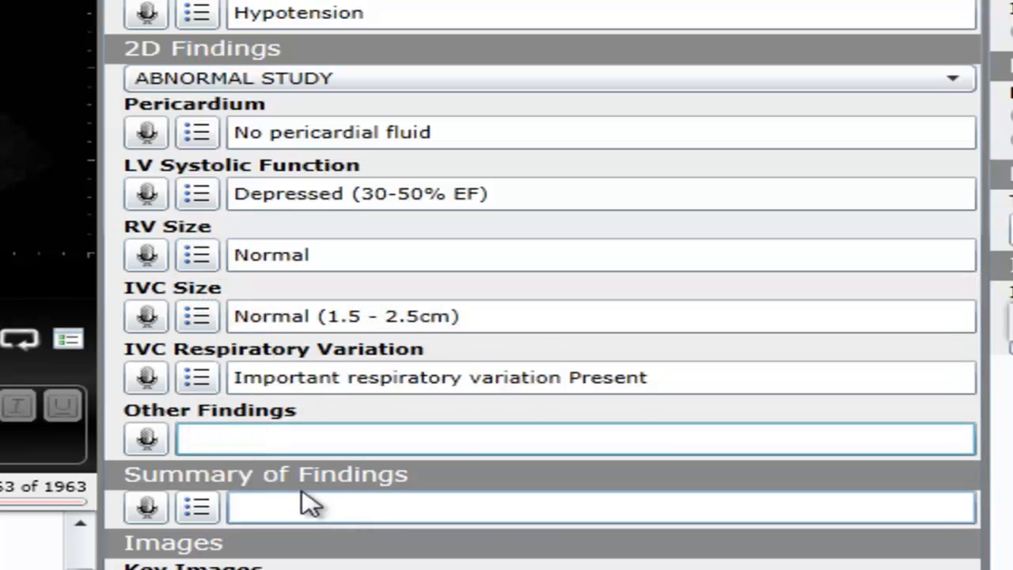
type("No MR")
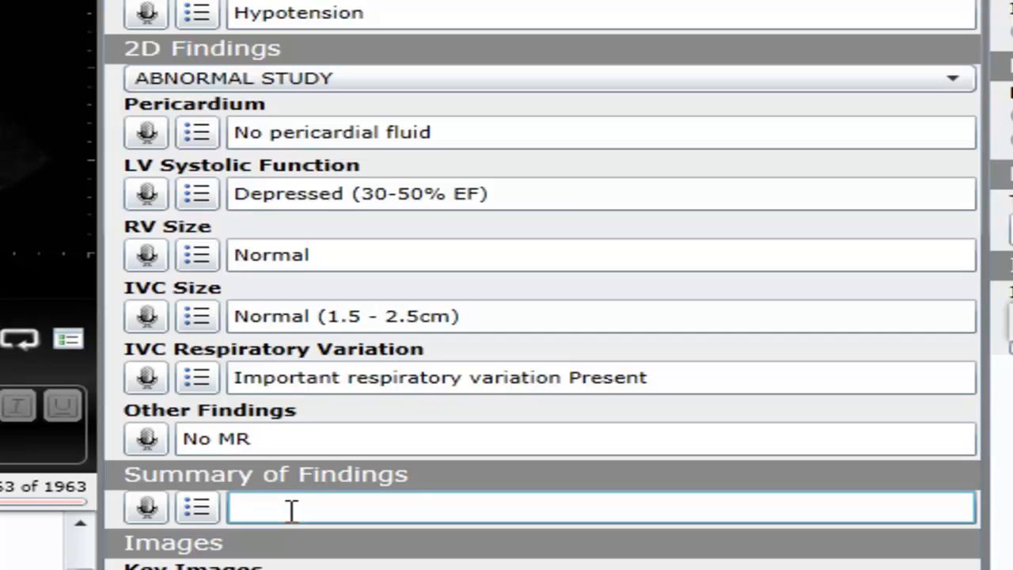
Step: Enter 'Mild reduction in LV function and collapsing IVC suggestive of fluid responsiveness.' as the Summary of Findings
type("Mild recu")
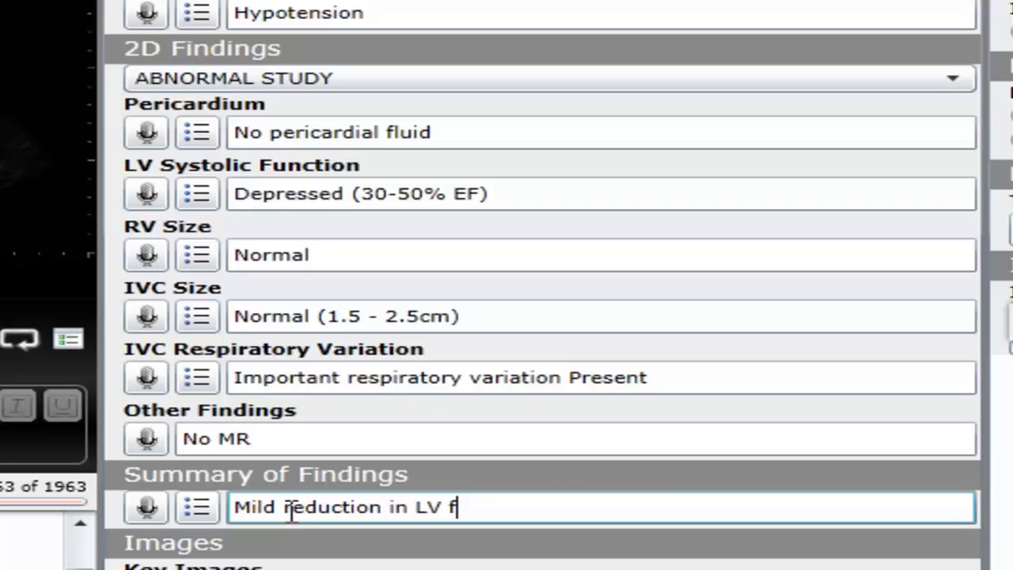
type("unction and collap")
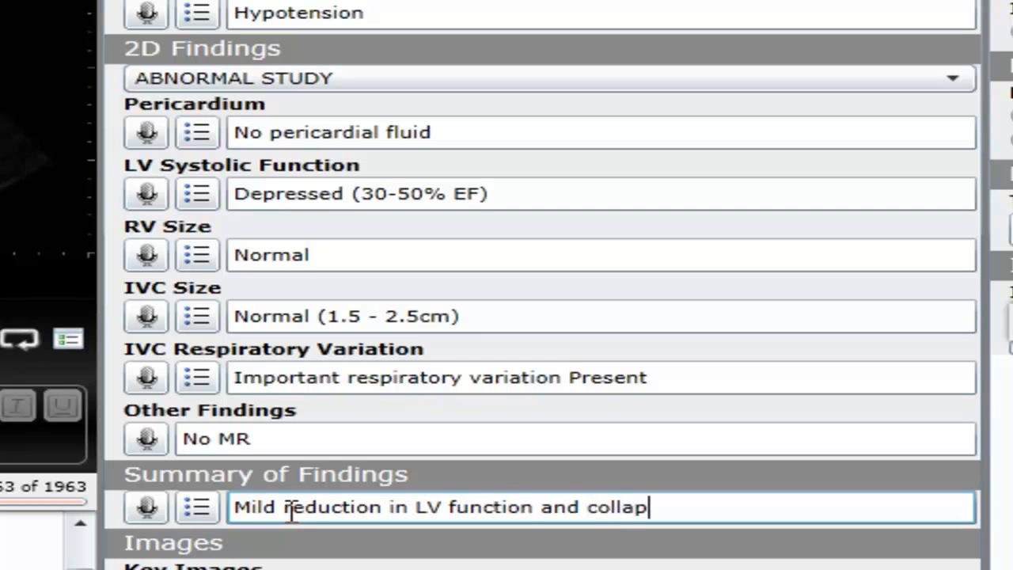
type("sing IVC")
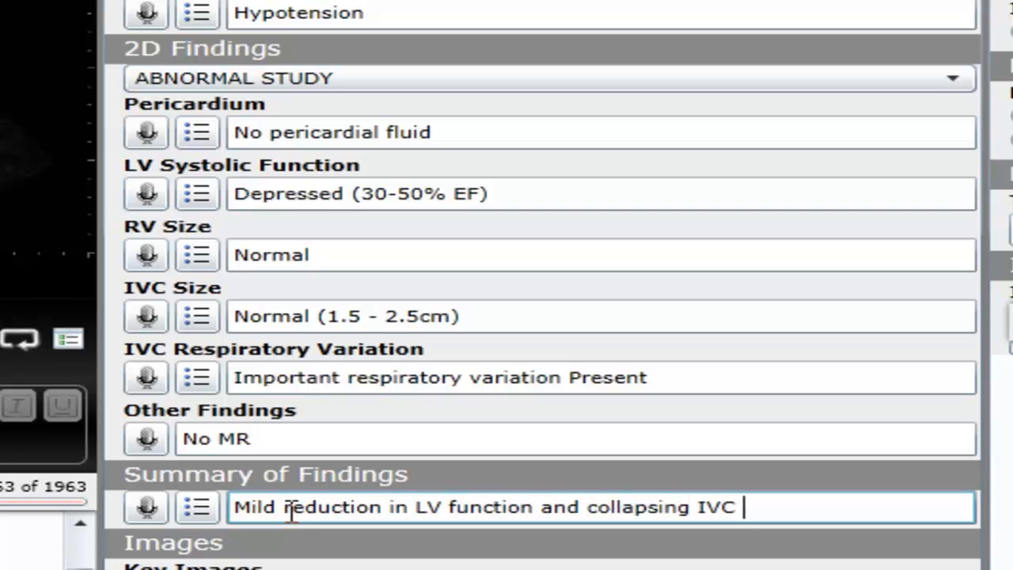
type("suggestive of fluid")
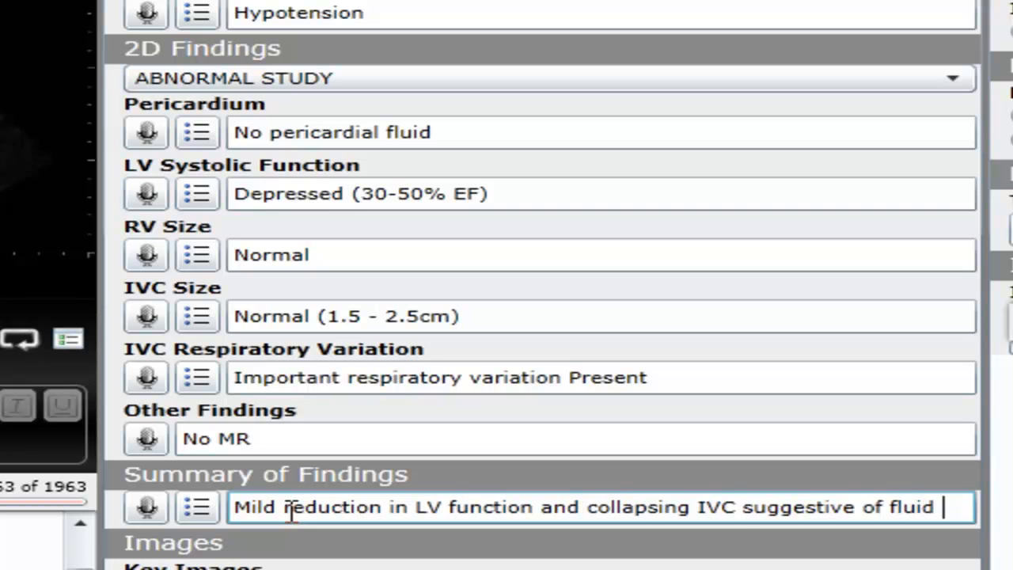
type("responsiveness")
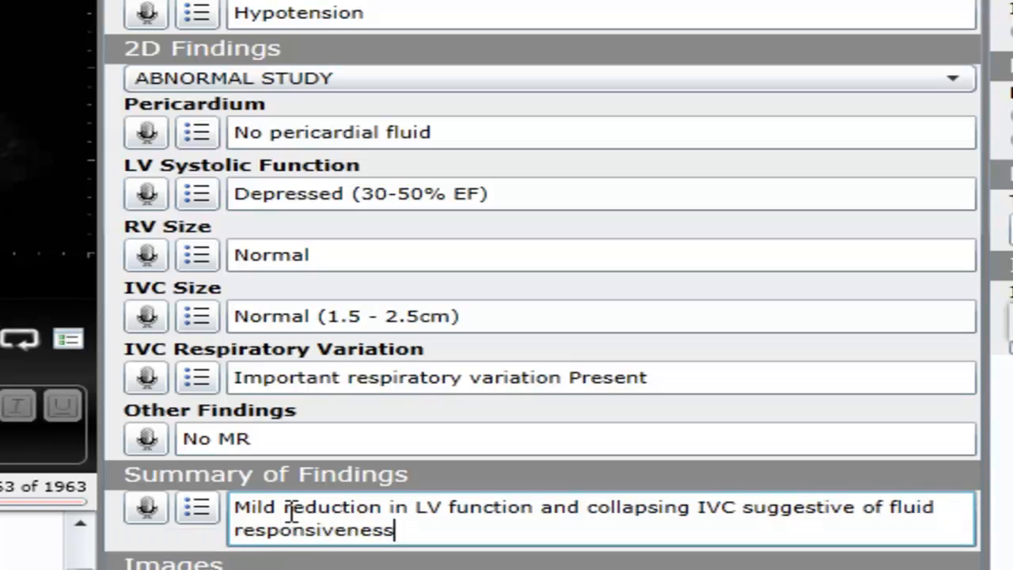
type(".")
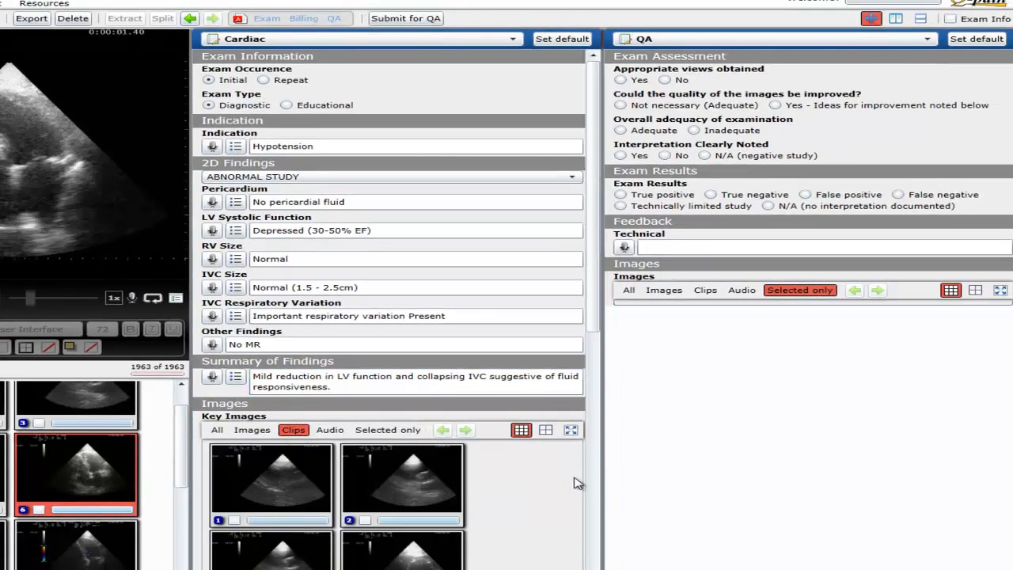
Step: Tick clip 10 as a key image and generate the exam report as a PDF
scroll("down", 3)
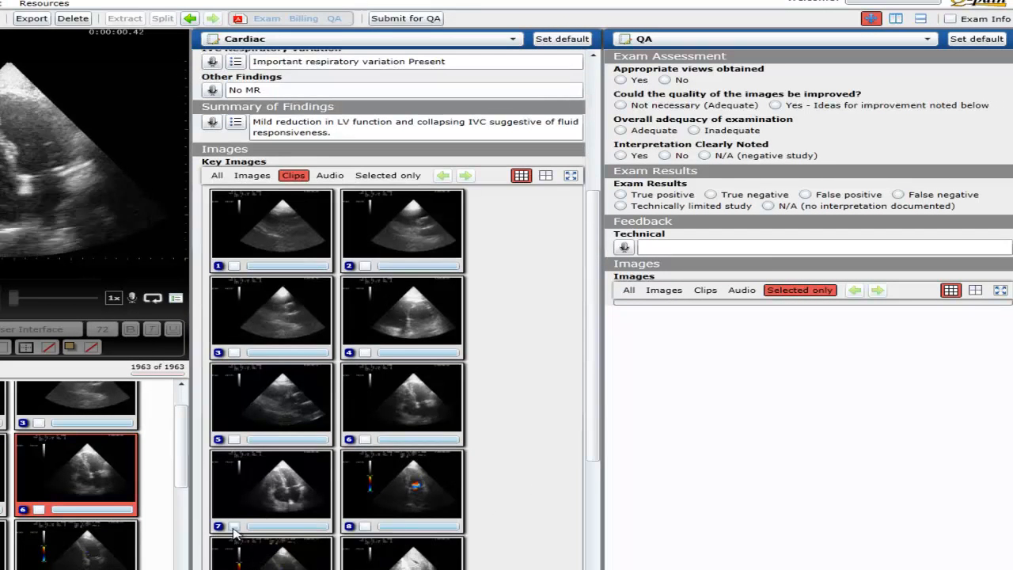
scroll("down", 3)
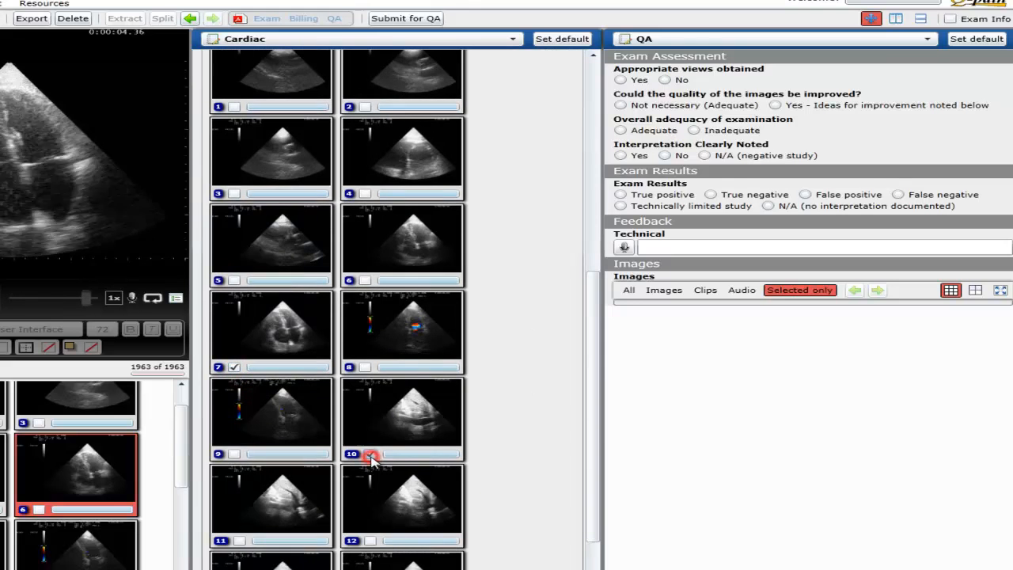
left_click(370, 453)
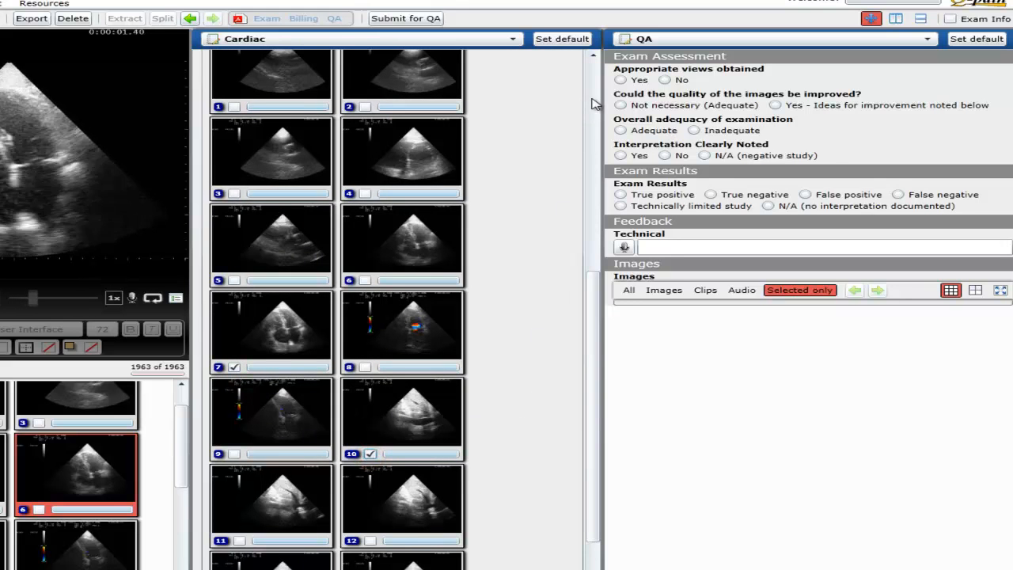
left_click(267, 18)
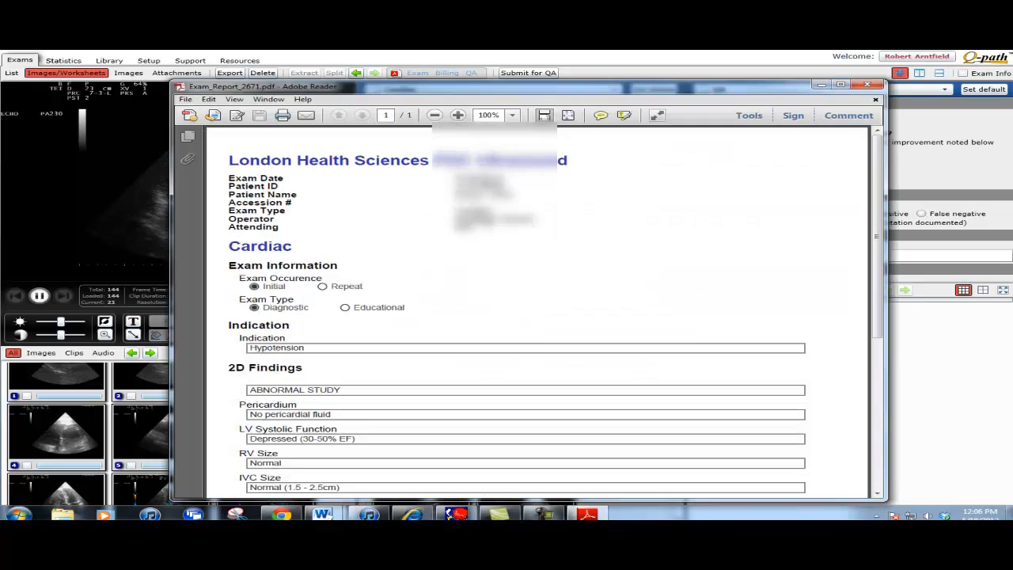
Step: Scroll the Exam_Report PDF down to its two key images, then close Adobe Reader
scroll("down", 3)
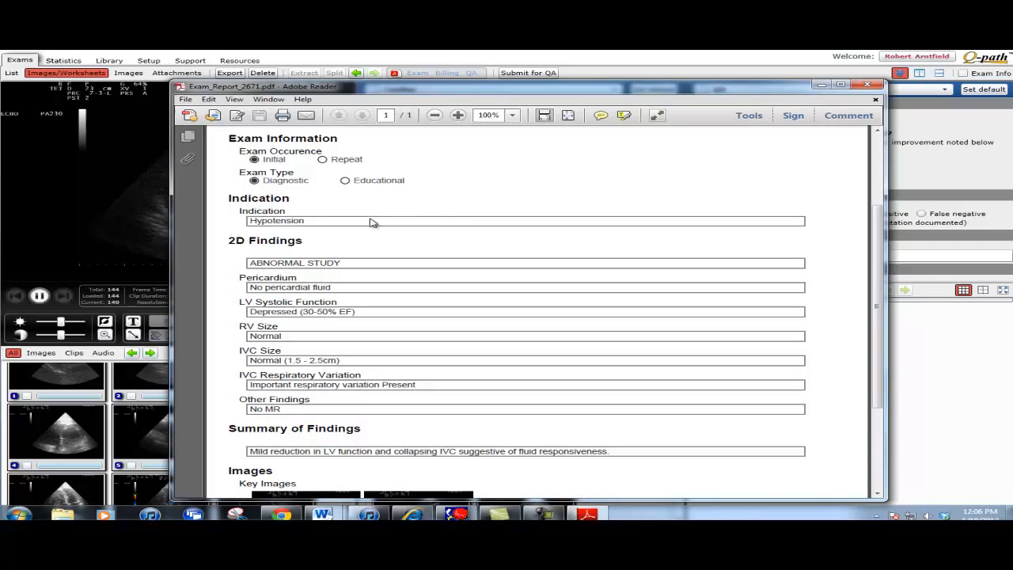
scroll("down", 3)
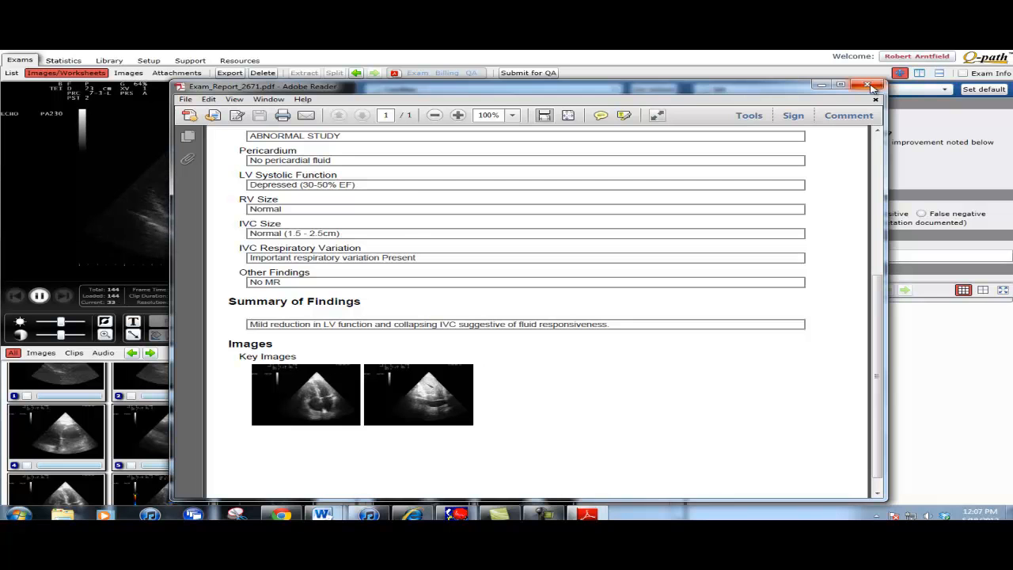
left_click(867, 86)
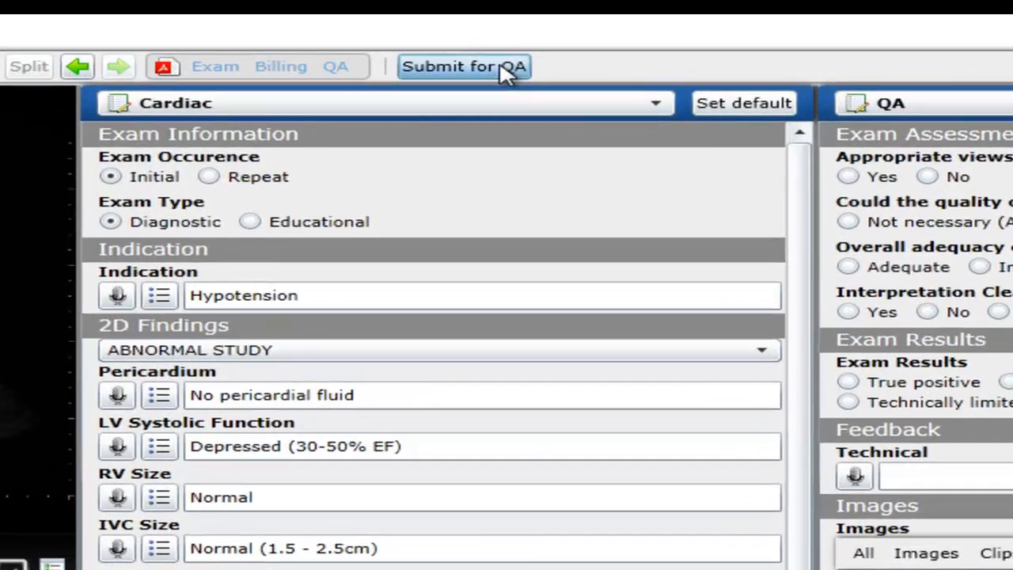
left_click(464, 66)
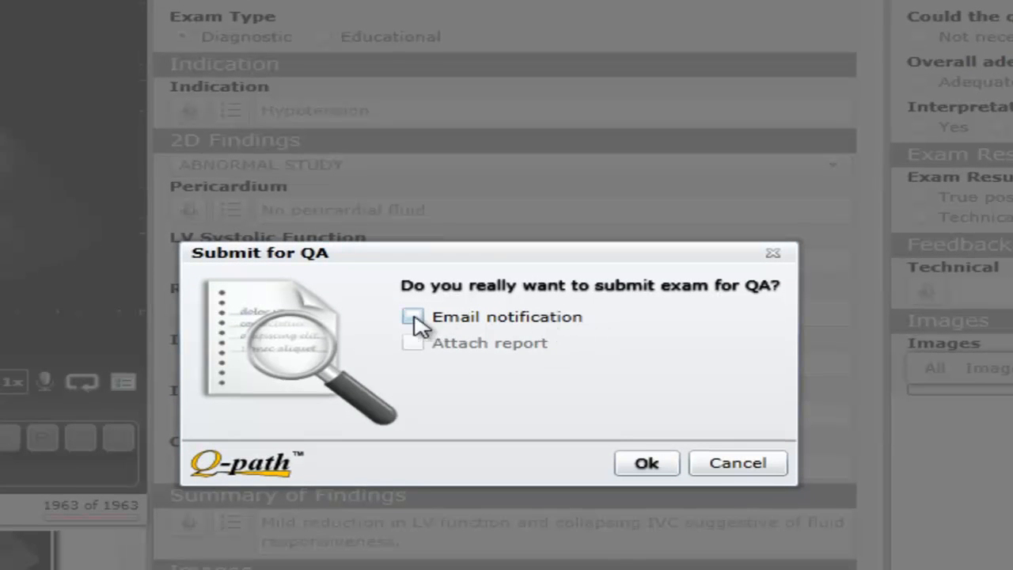
left_click(413, 316)
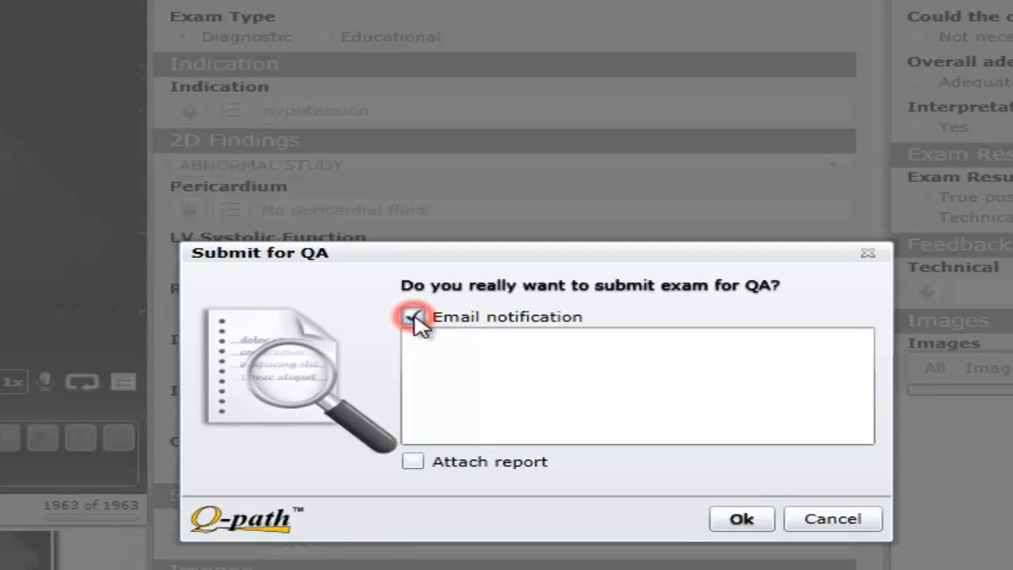
left_click(413, 316)
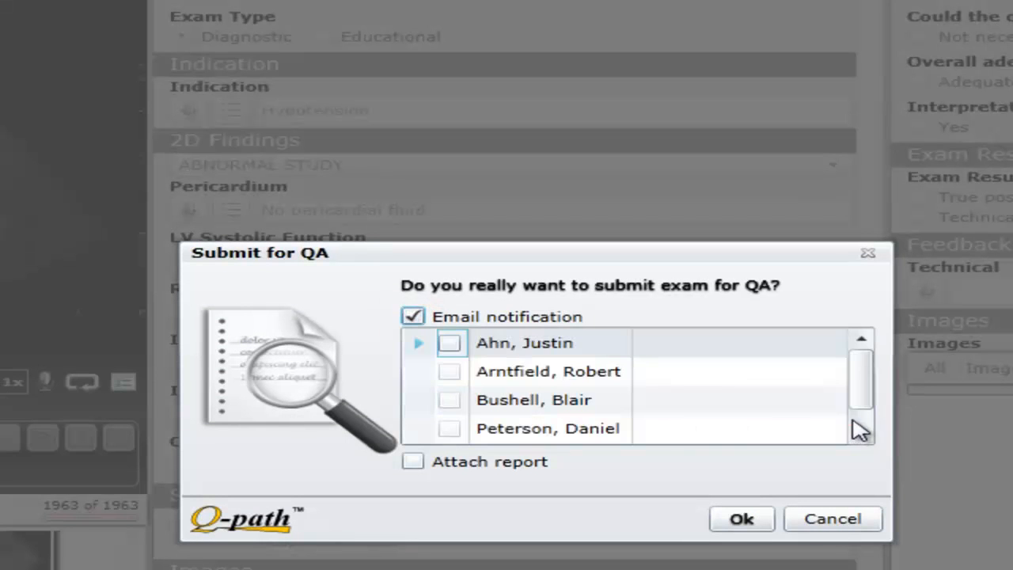
scroll("down", 3)
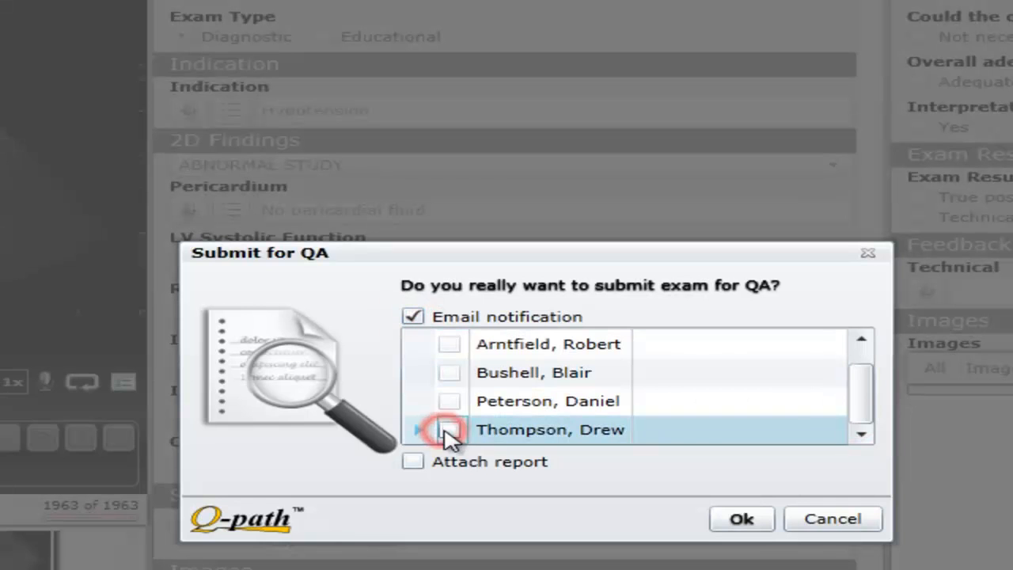
left_click(449, 429)
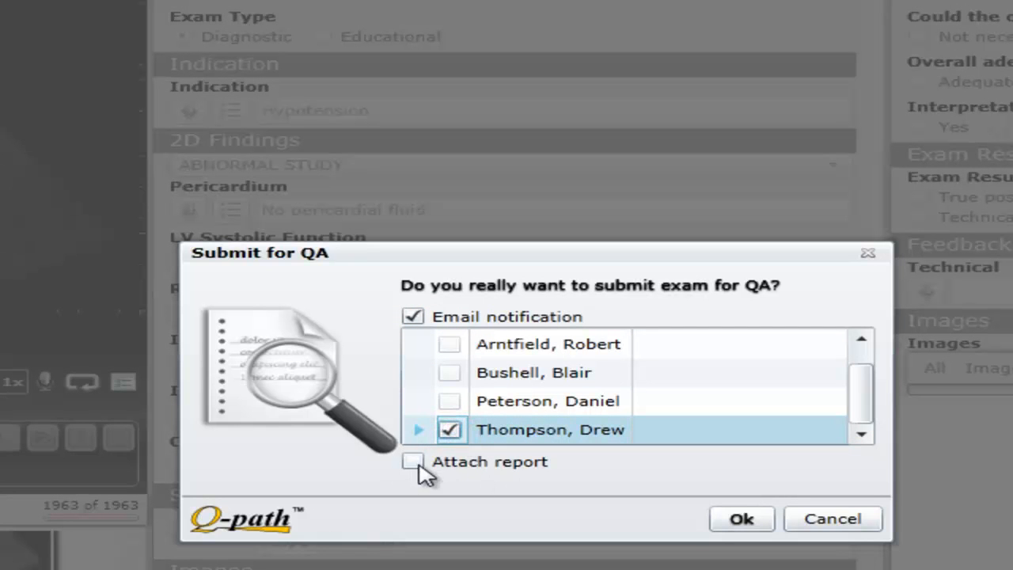
left_click(412, 462)
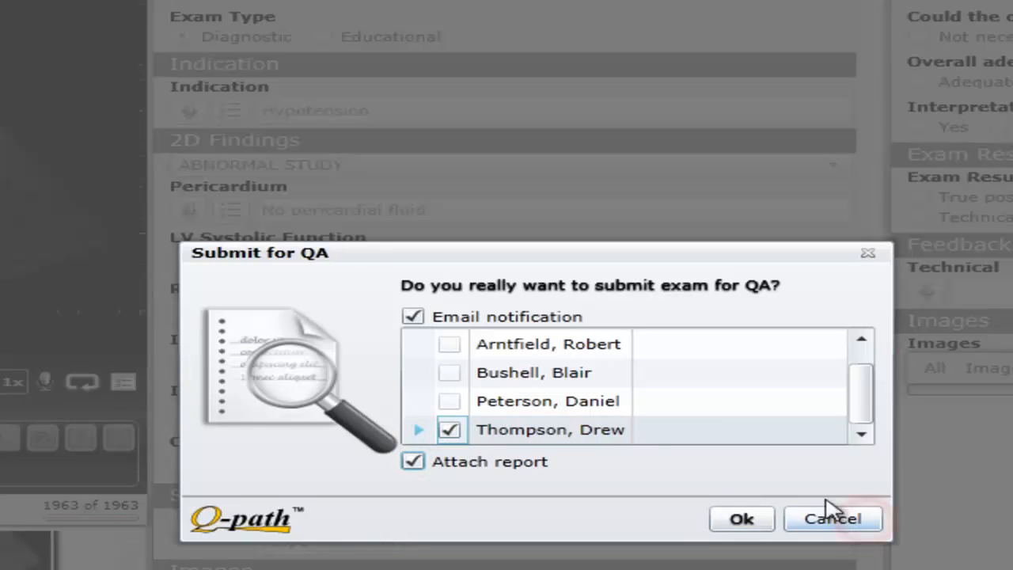
left_click(832, 519)
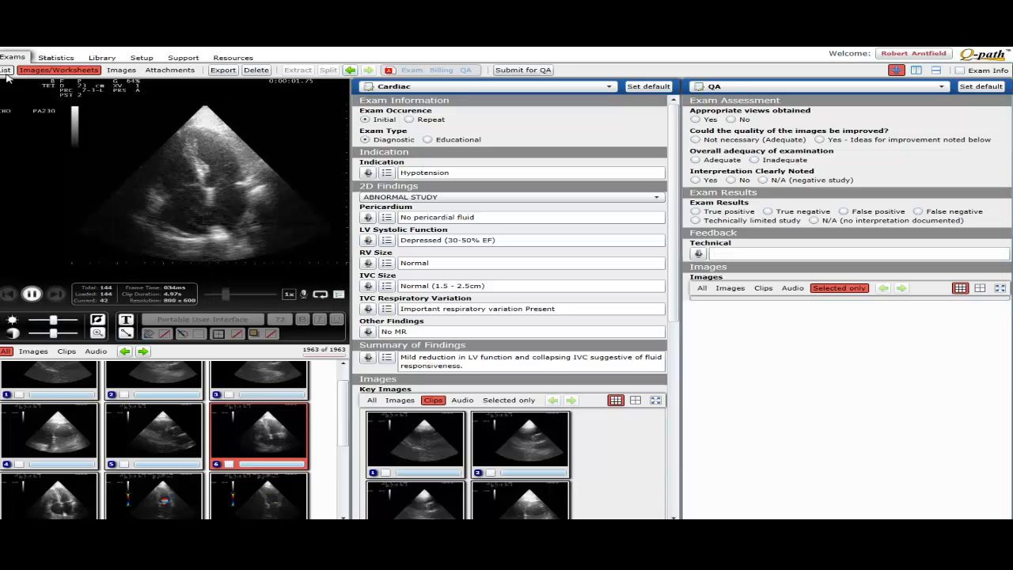
Step: Switch to the exam List, refresh it to all 139 exams and scroll right to the Classification column
left_click(6, 69)
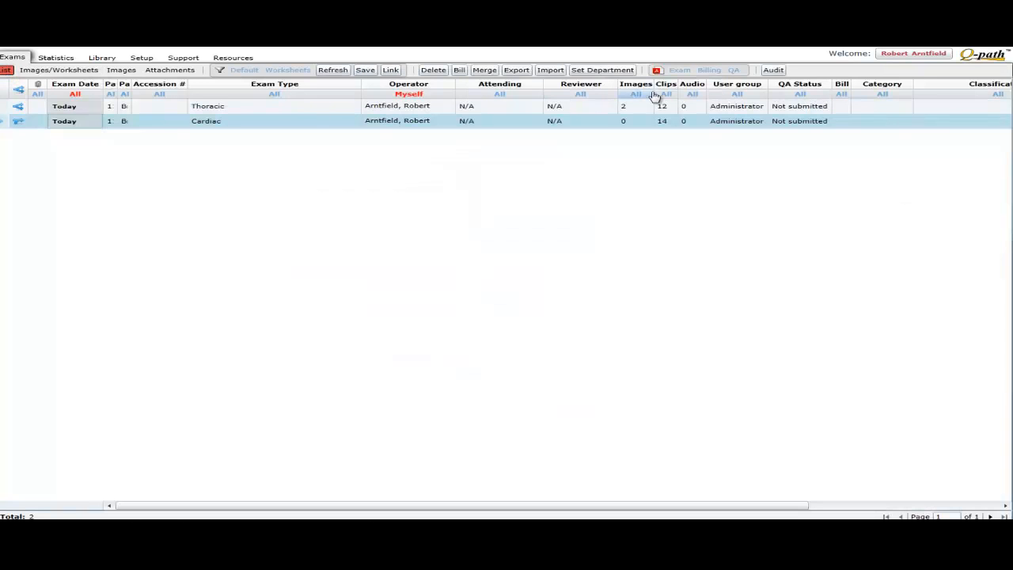
left_click(333, 70)
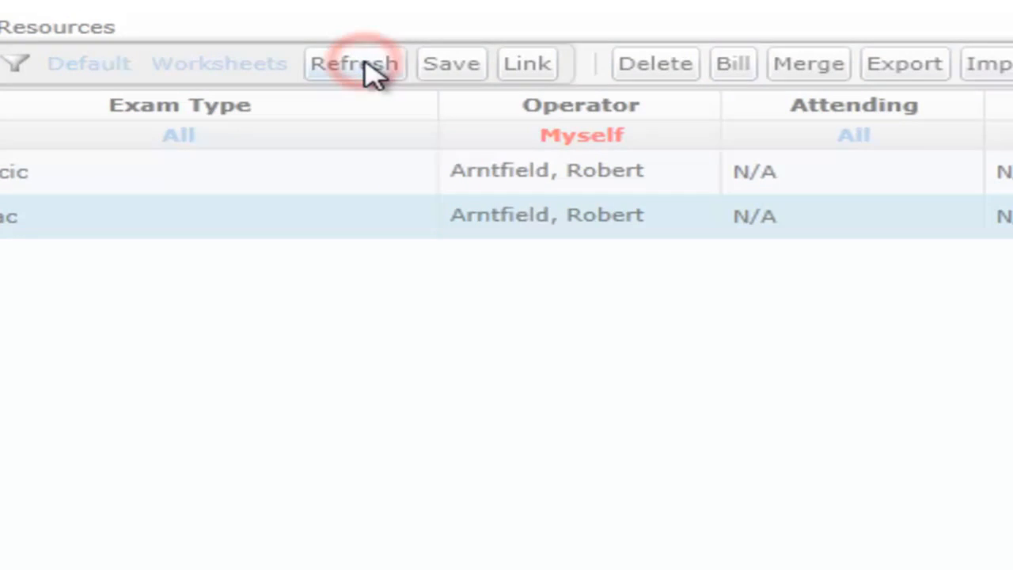
left_click(354, 64)
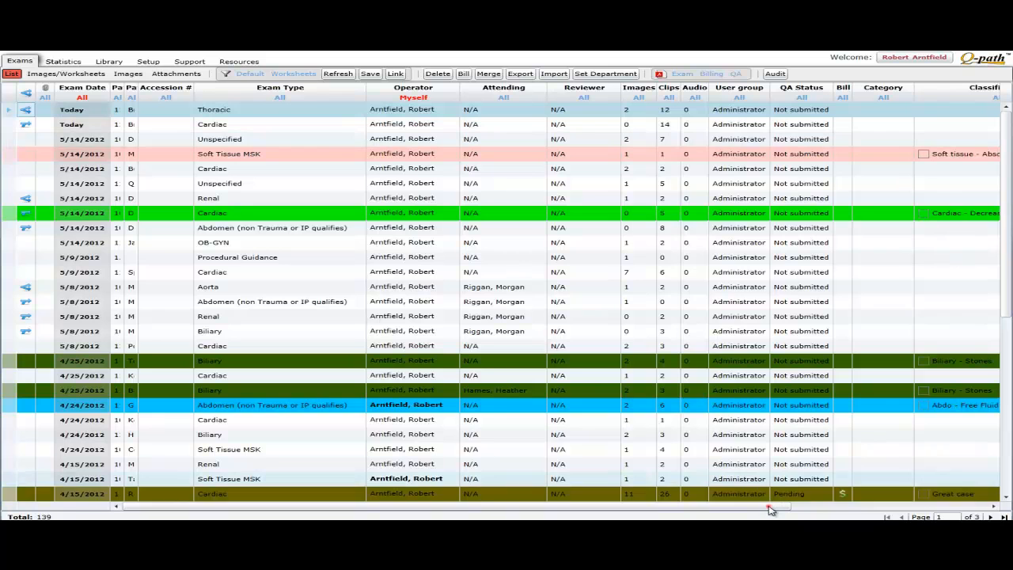
left_click_drag(772, 509, 823, 507)
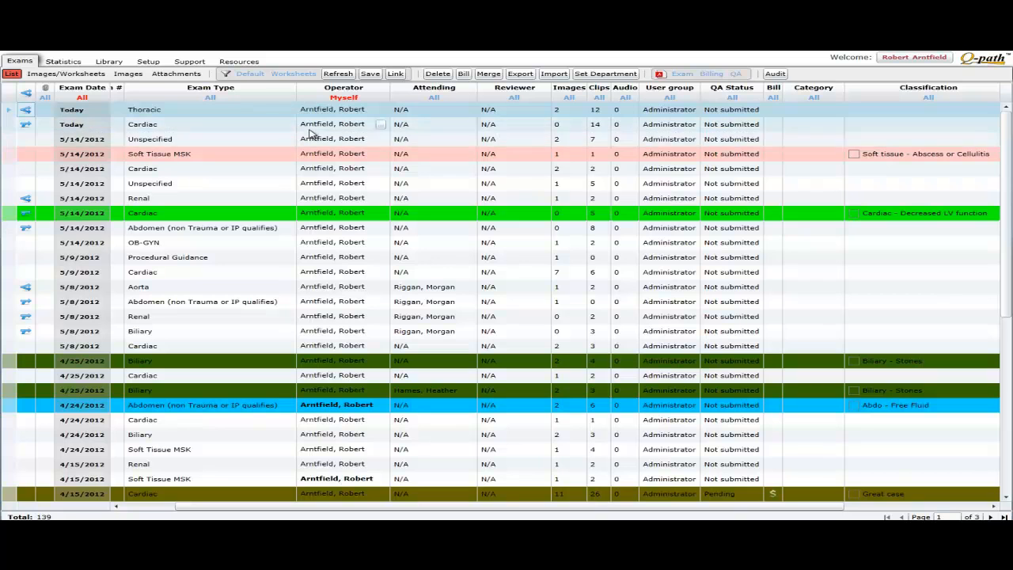
mouse_move(890, 128)
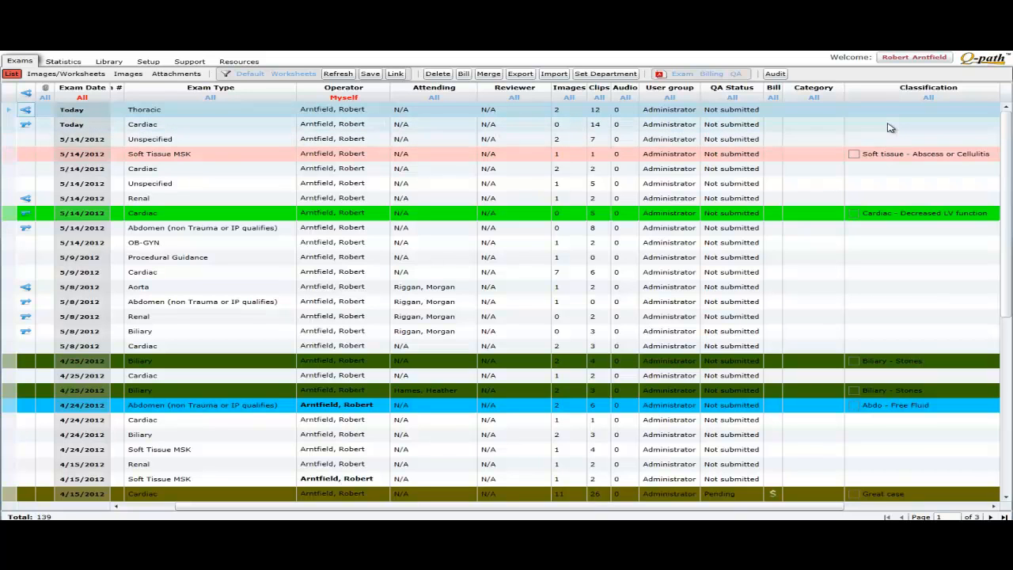
mouse_move(884, 128)
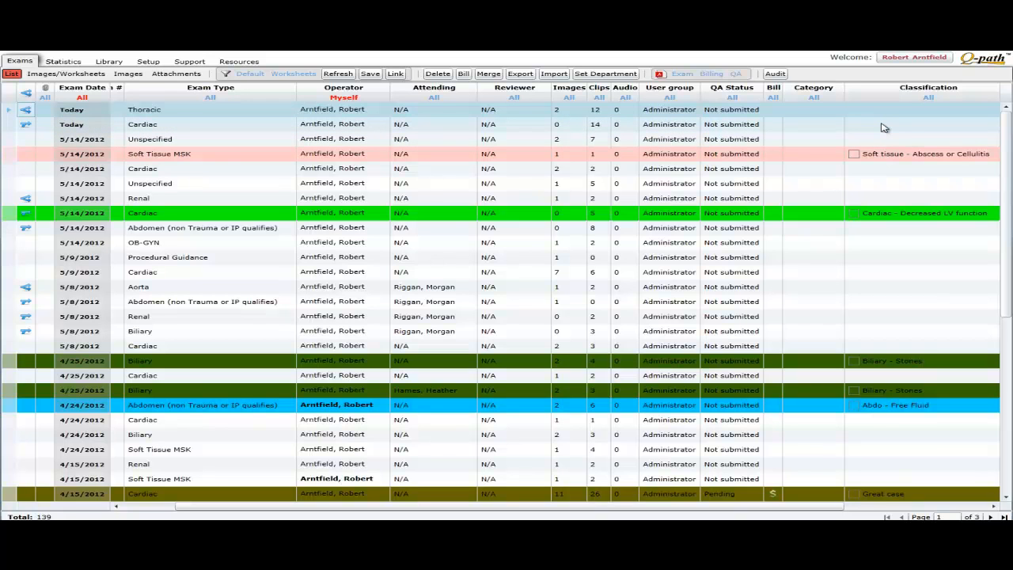
mouse_move(935, 129)
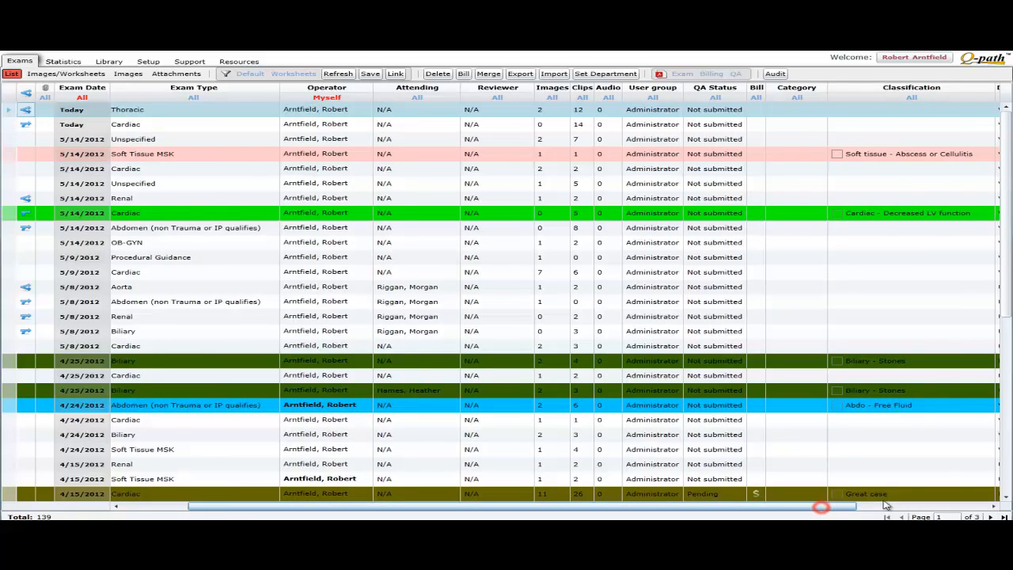
scroll("right", 3)
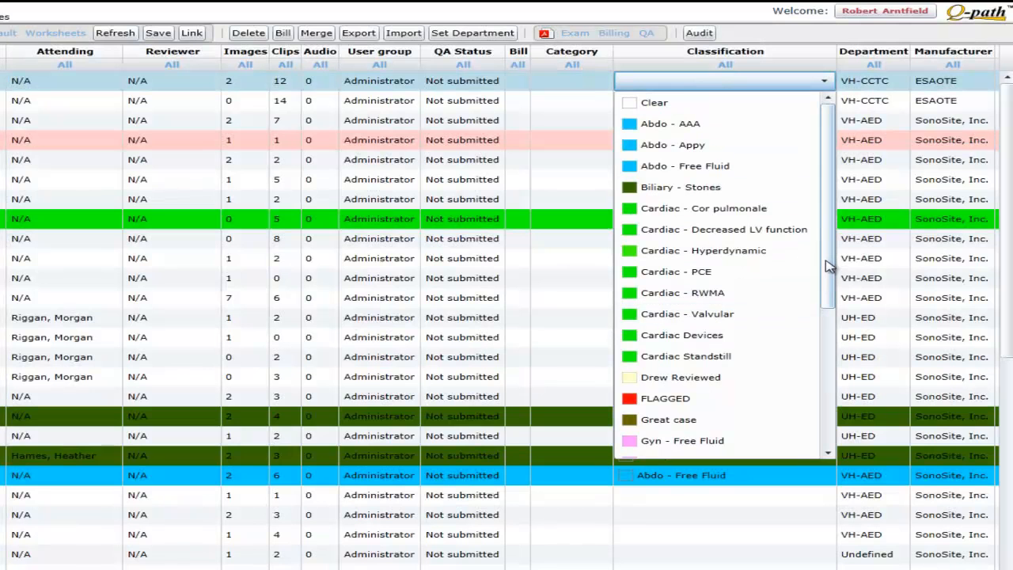
Step: Choose IVC Collapse in the Classification dropdown for today's Thoracic exam
scroll("down", 3)
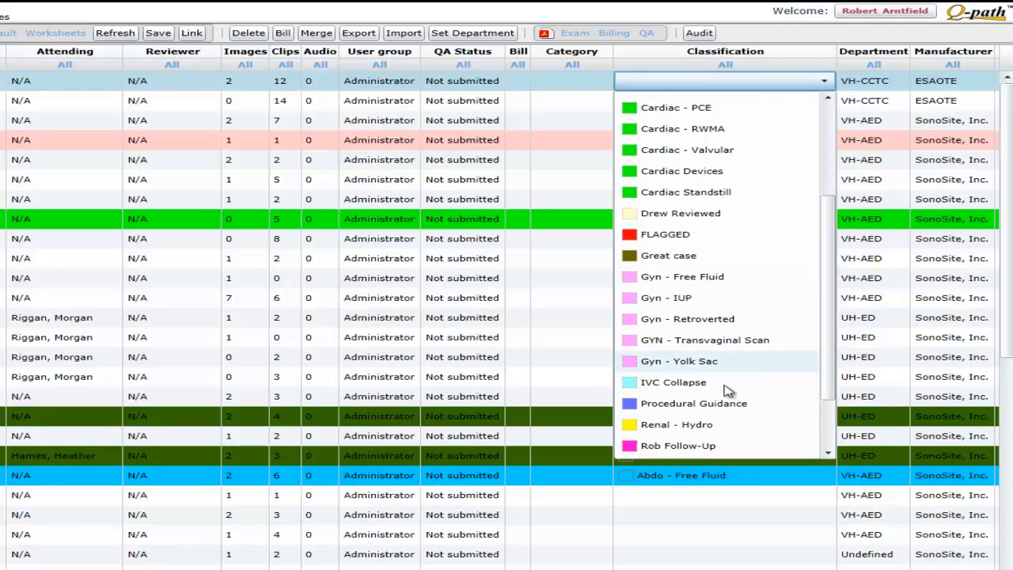
left_click(673, 382)
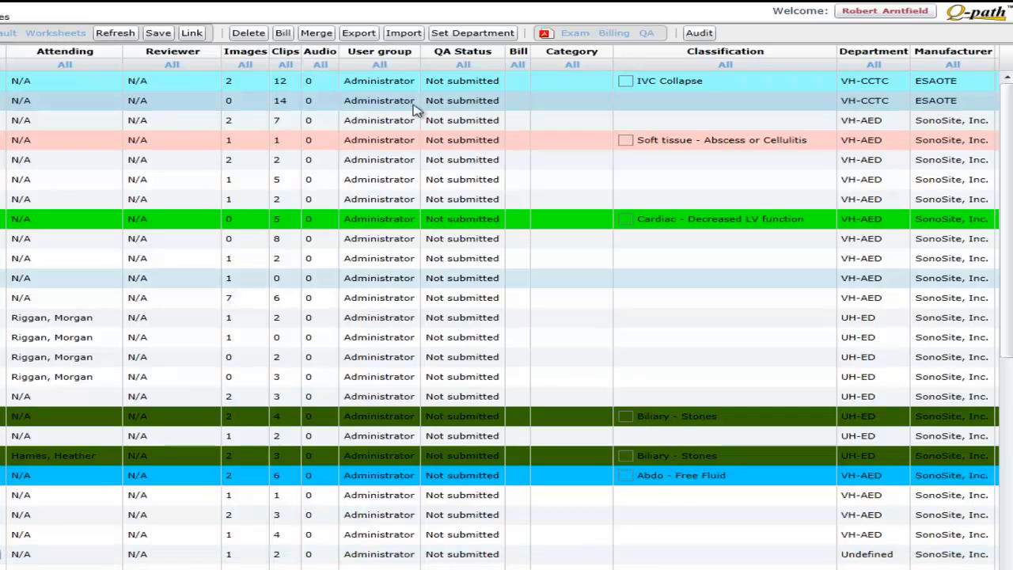
mouse_move(418, 111)
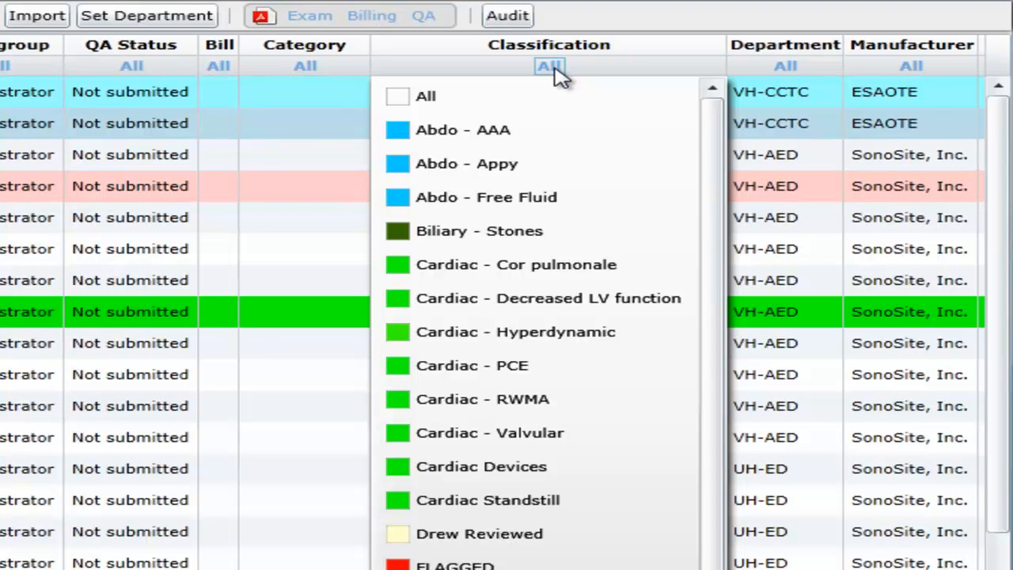
mouse_move(503, 244)
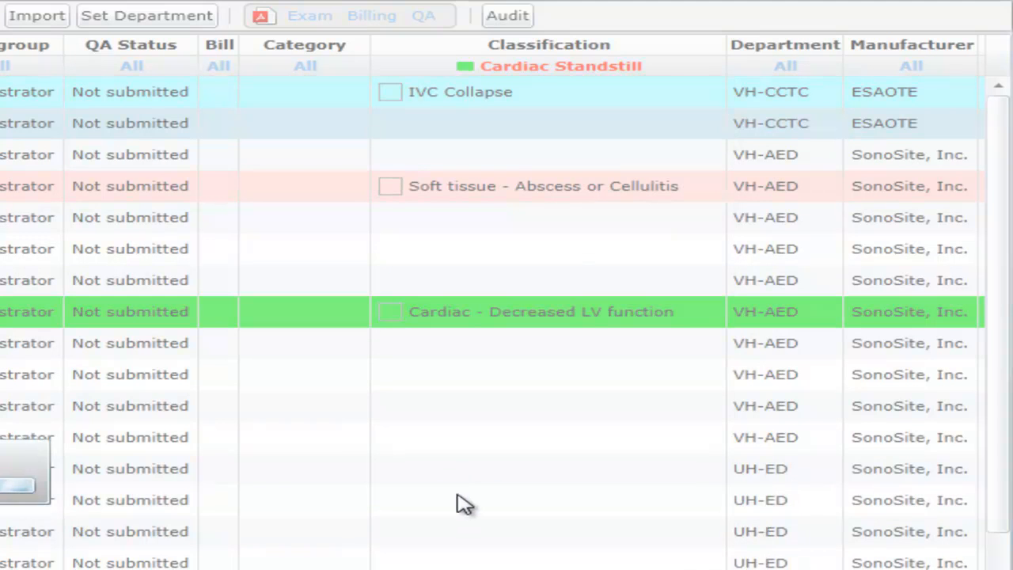
mouse_move(506, 363)
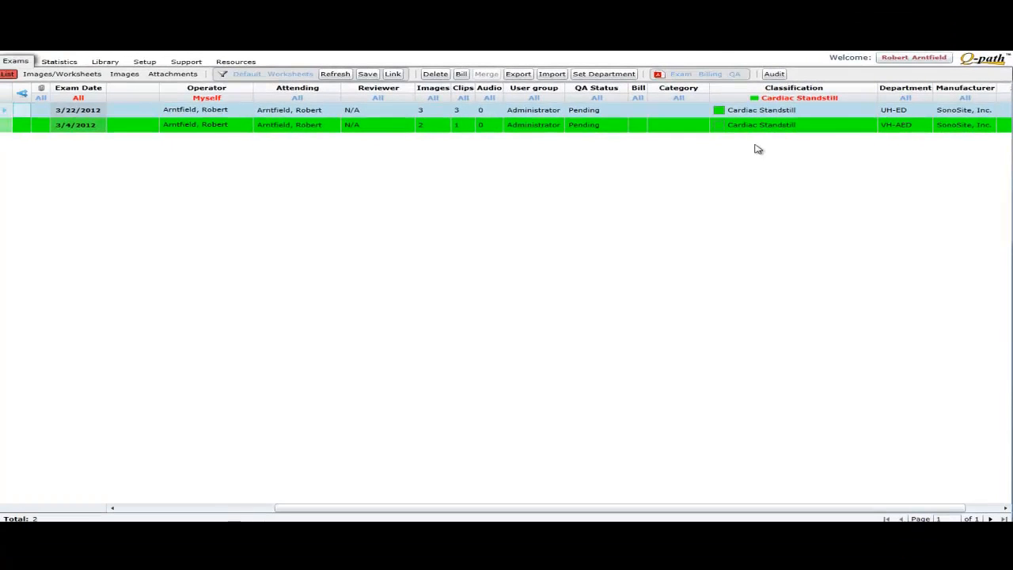
mouse_move(190, 107)
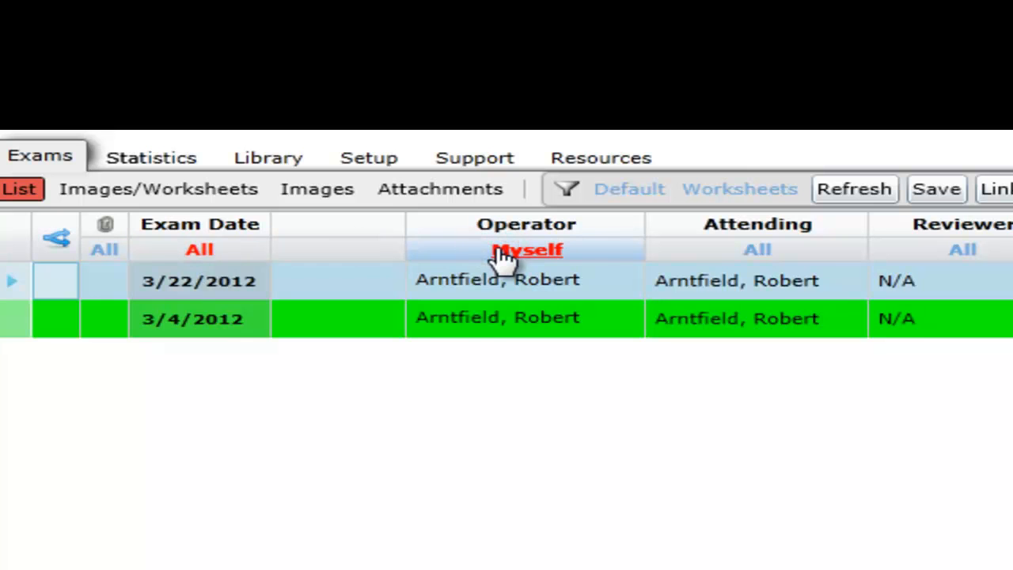
Step: Set the Operator filter from Myself to All and the Classification filter back to All
left_click(527, 249)
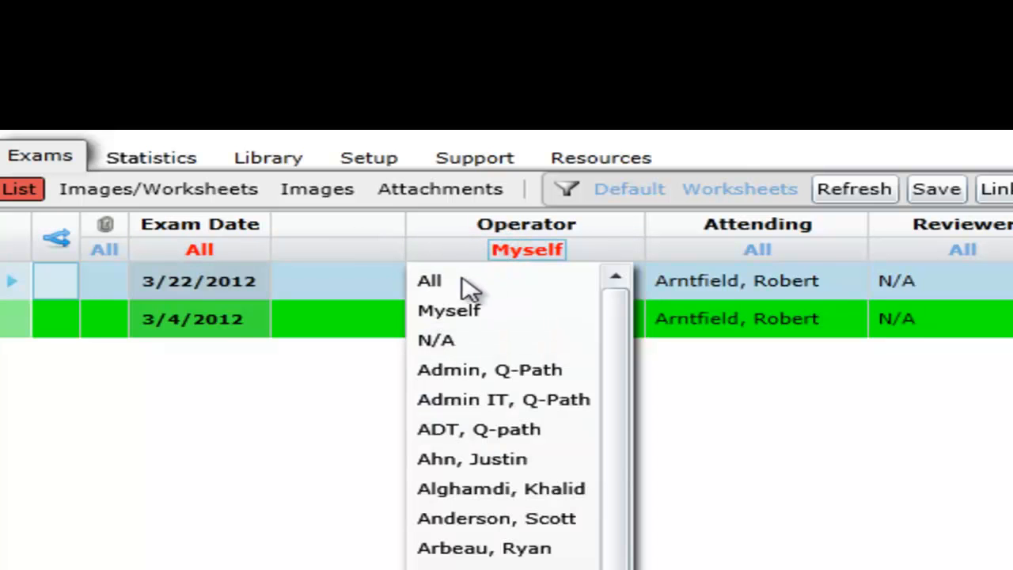
left_click(430, 280)
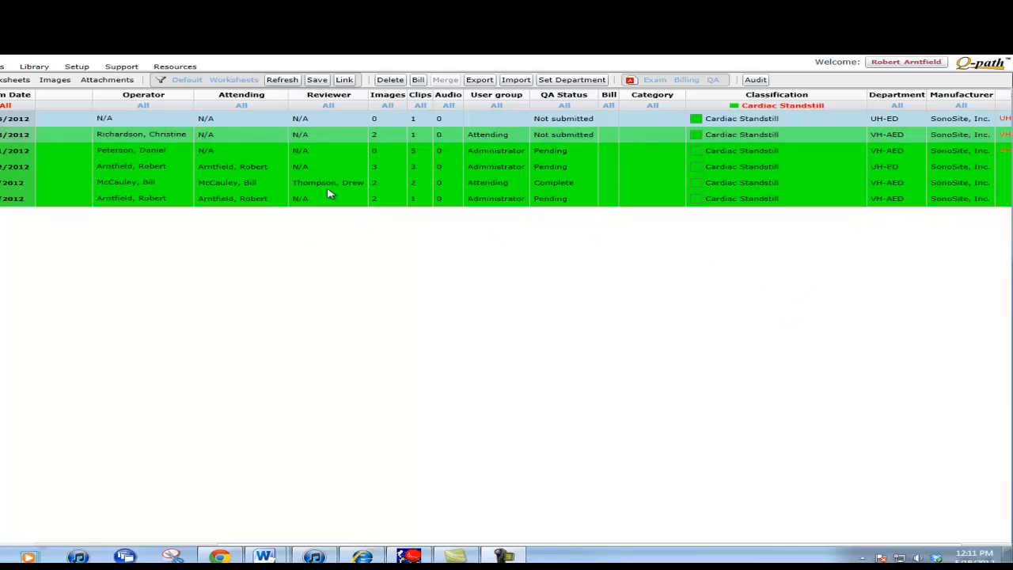
left_click(780, 105)
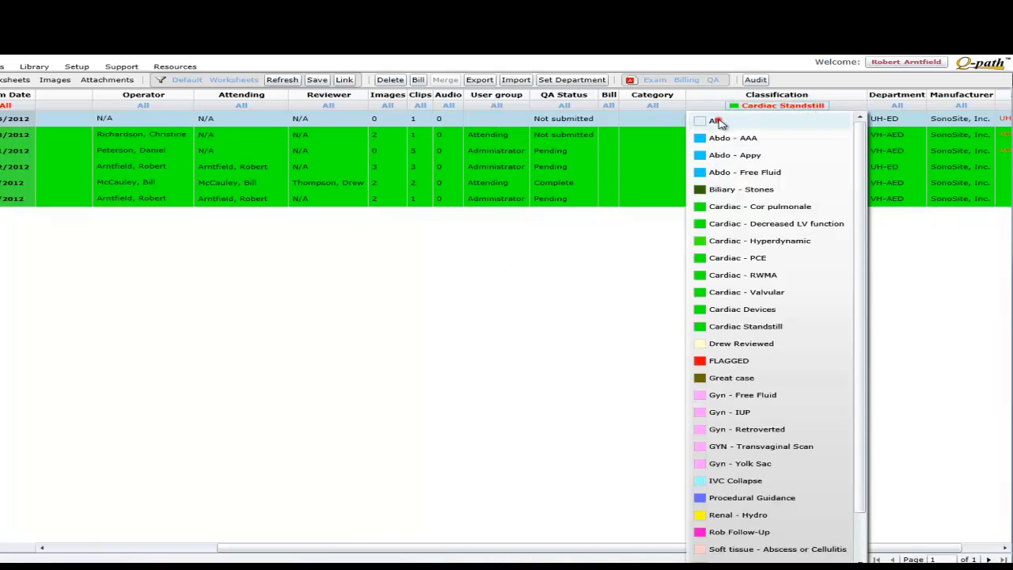
left_click(745, 326)
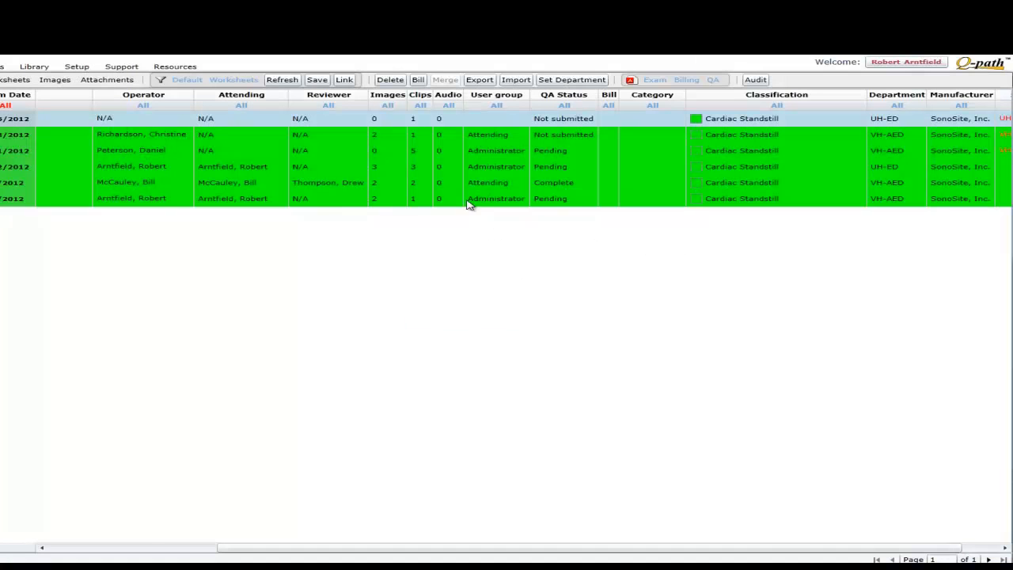
left_click(282, 80)
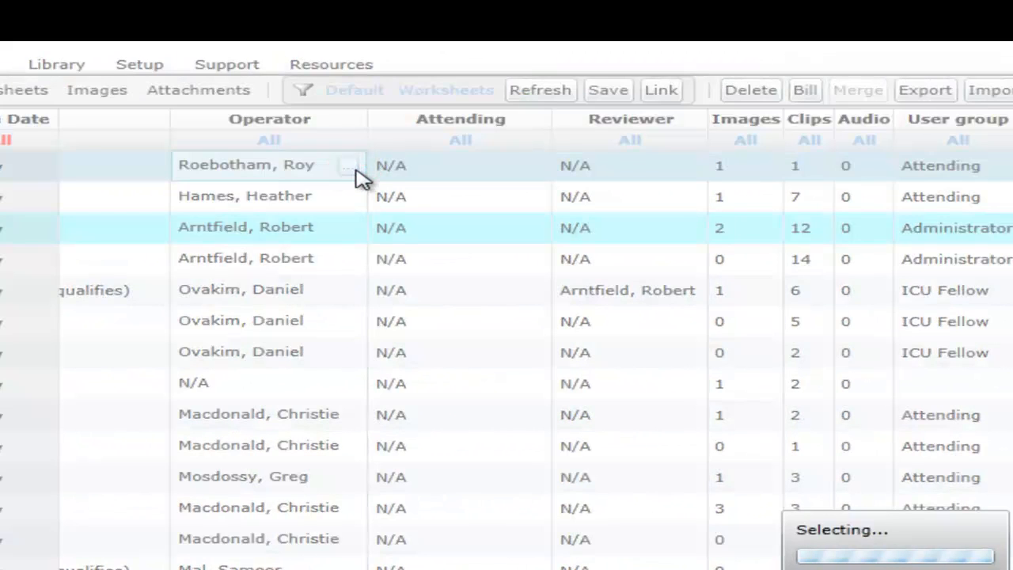
Step: Select the first exam in the unfiltered list and start editing its Attending cell
left_click(349, 165)
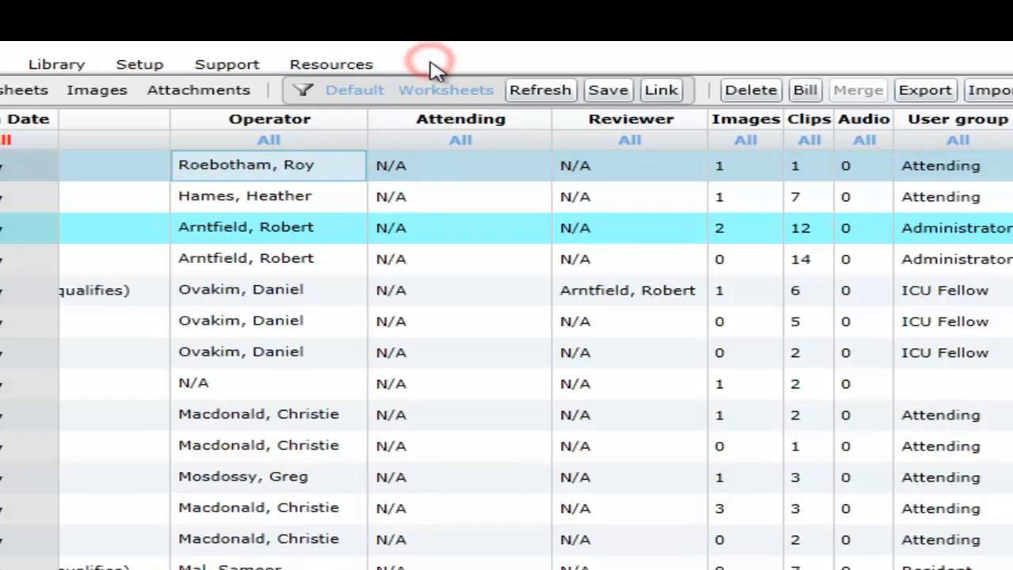
mouse_move(461, 172)
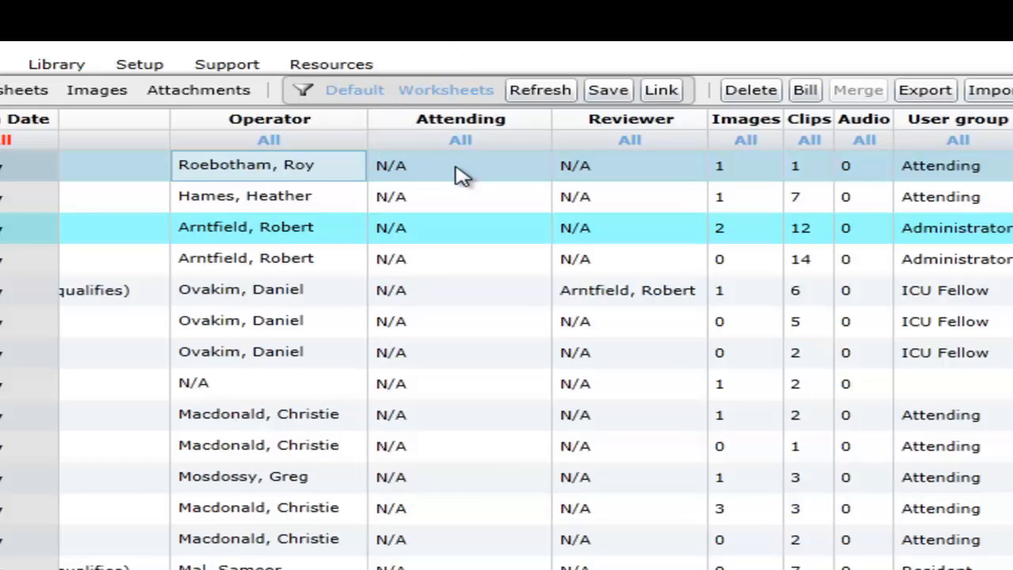
mouse_move(471, 170)
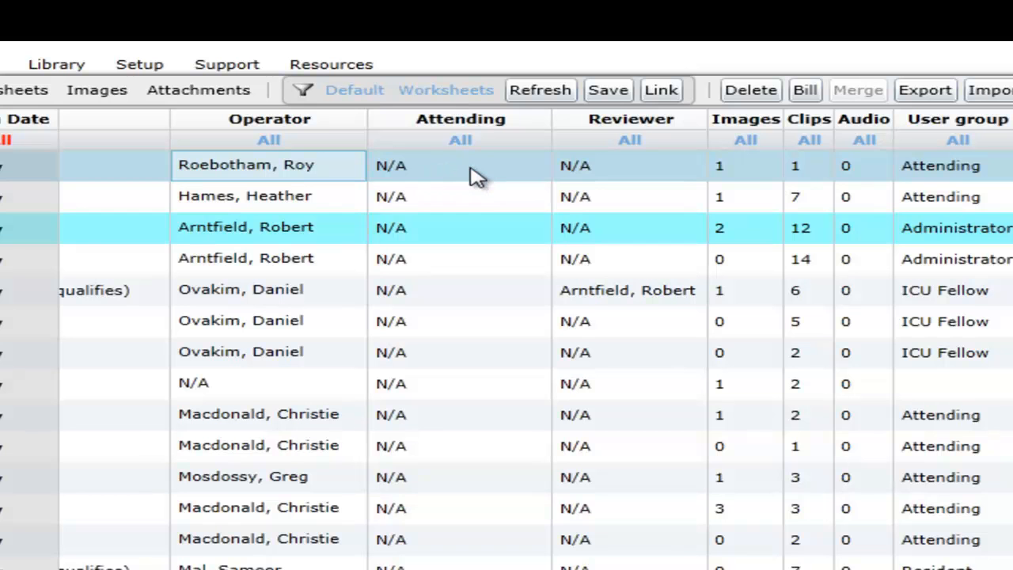
left_click(459, 165)
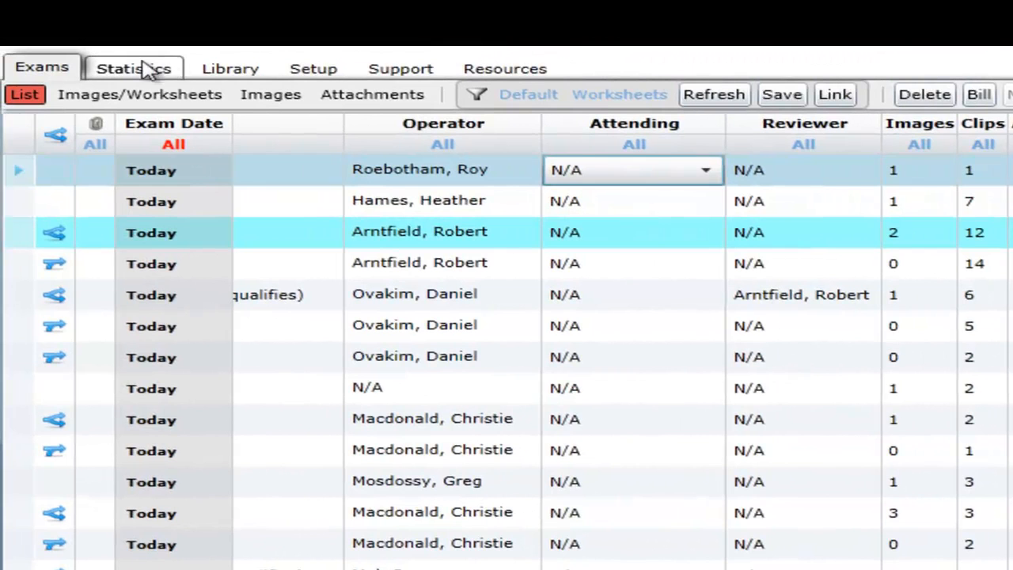
Step: On the Statistics tab, expand Users, set Start date 2/26/2012 and calculate through 5/18/2012
left_click(135, 68)
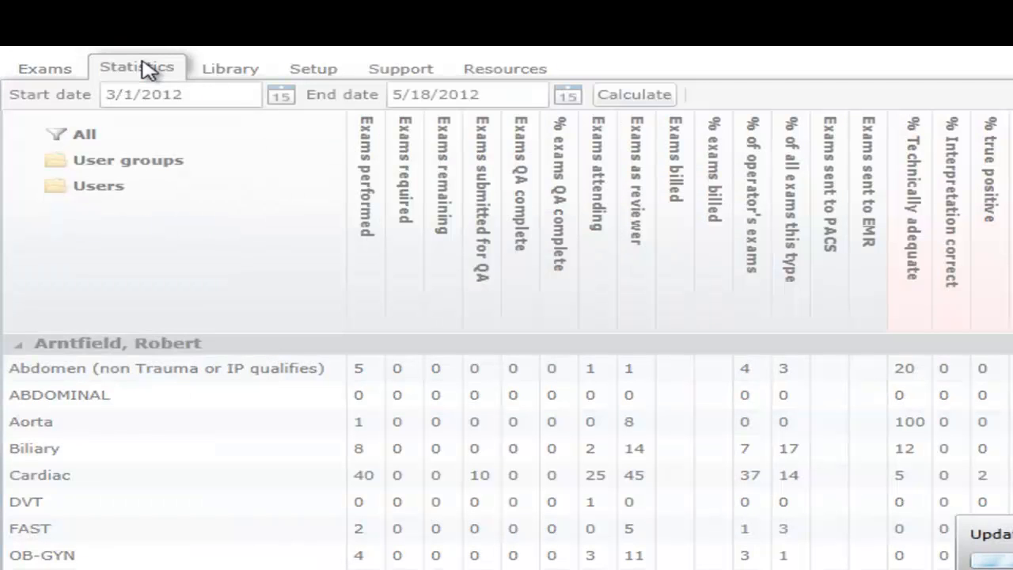
left_click(98, 185)
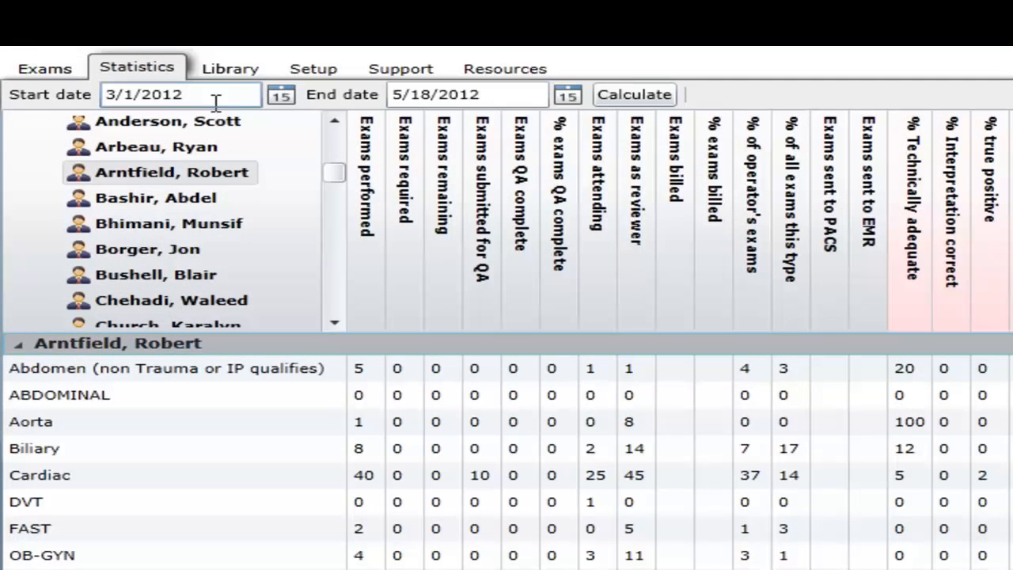
left_click(279, 95)
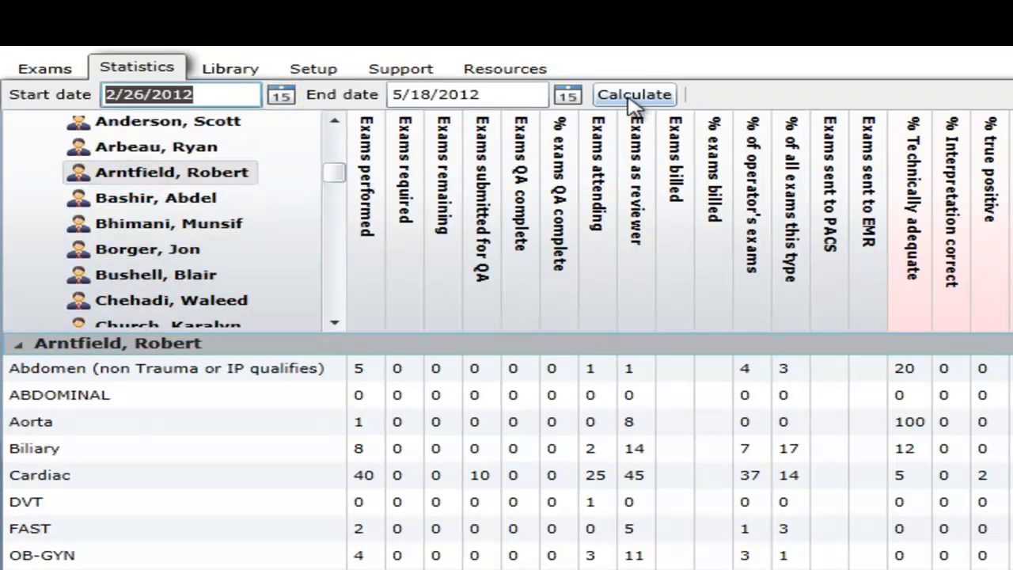
left_click(633, 94)
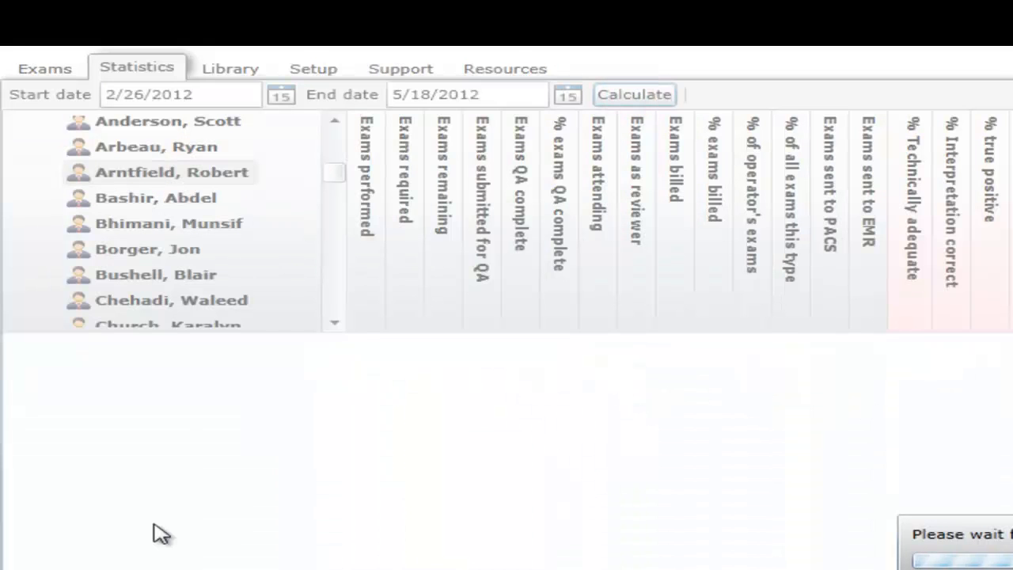
mouse_move(395, 495)
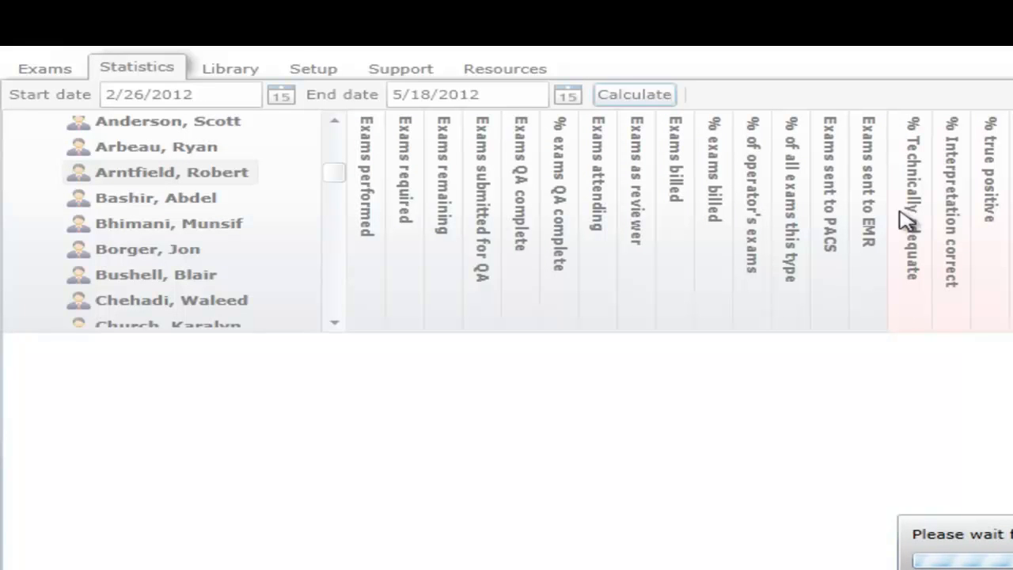
mouse_move(433, 502)
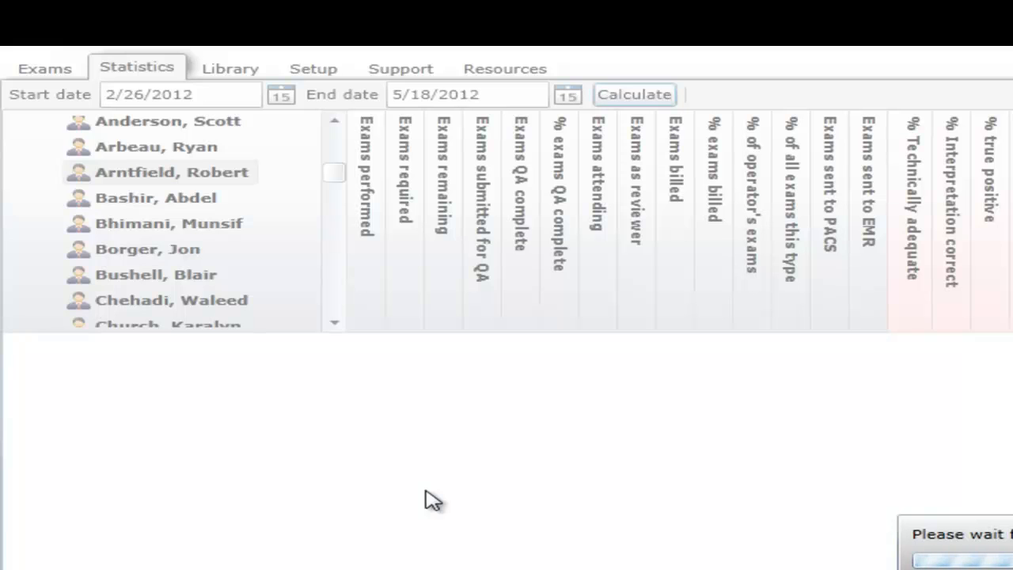
mouse_move(372, 322)
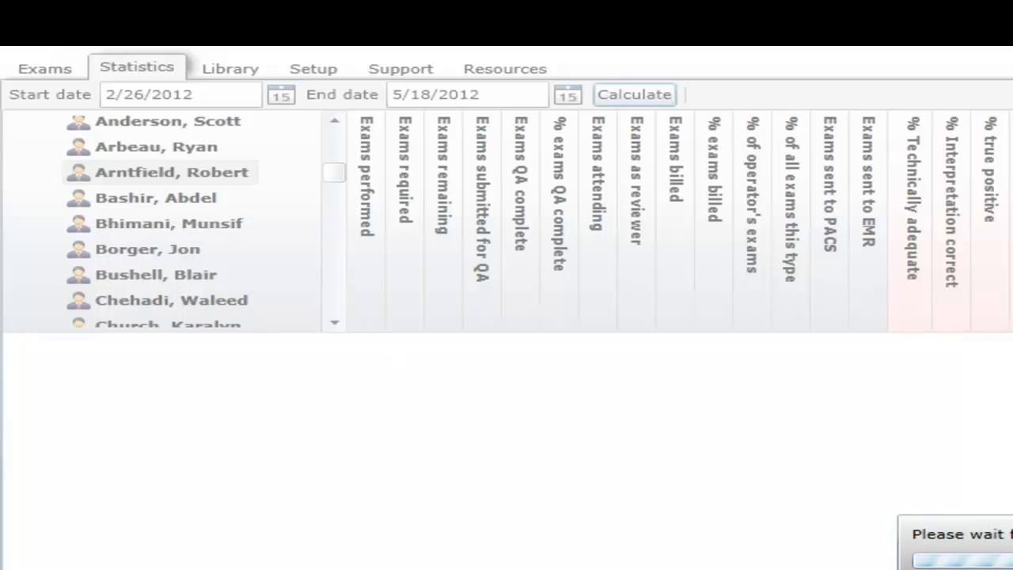
left_click(634, 94)
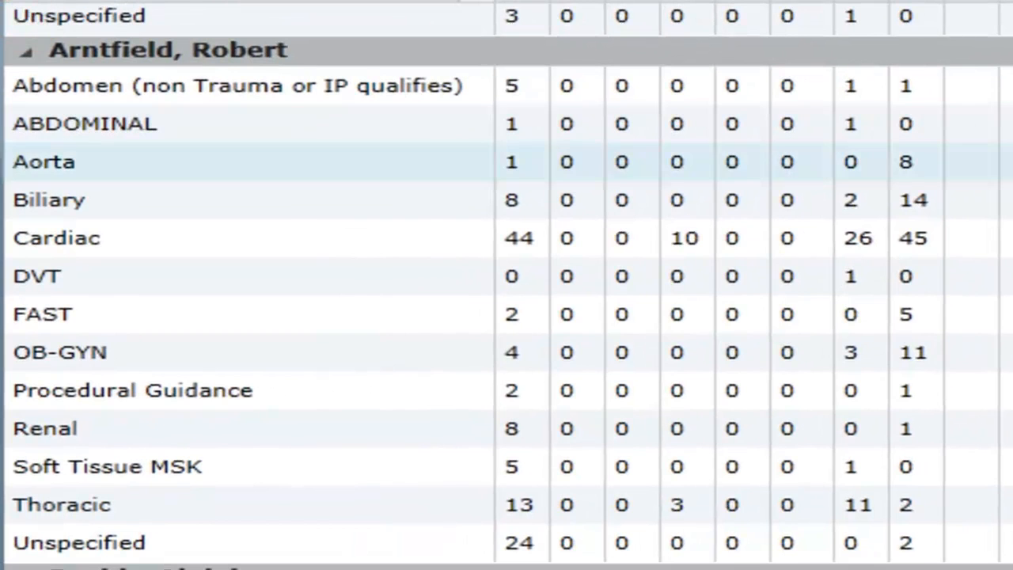
mouse_move(787, 200)
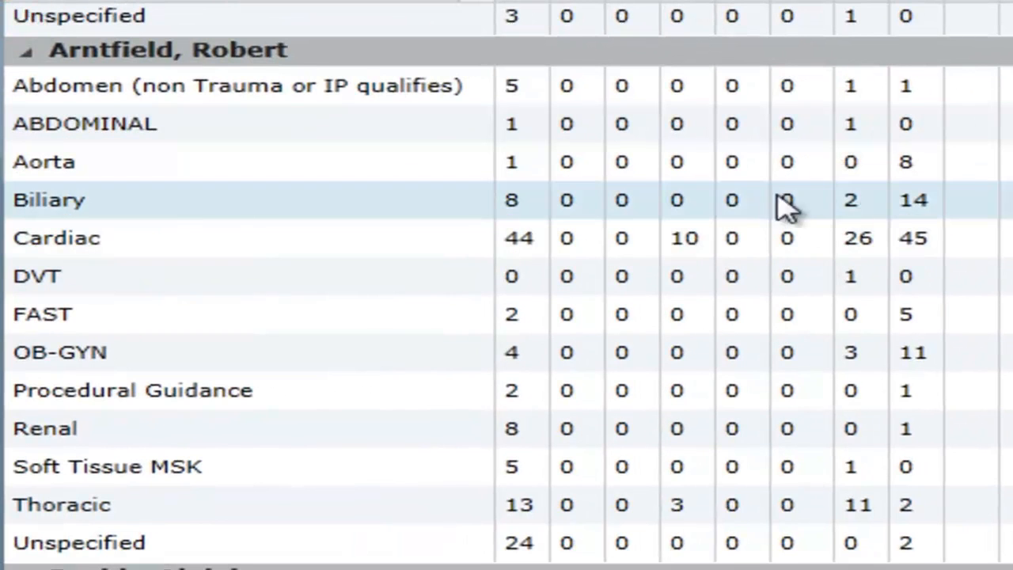
mouse_move(518, 238)
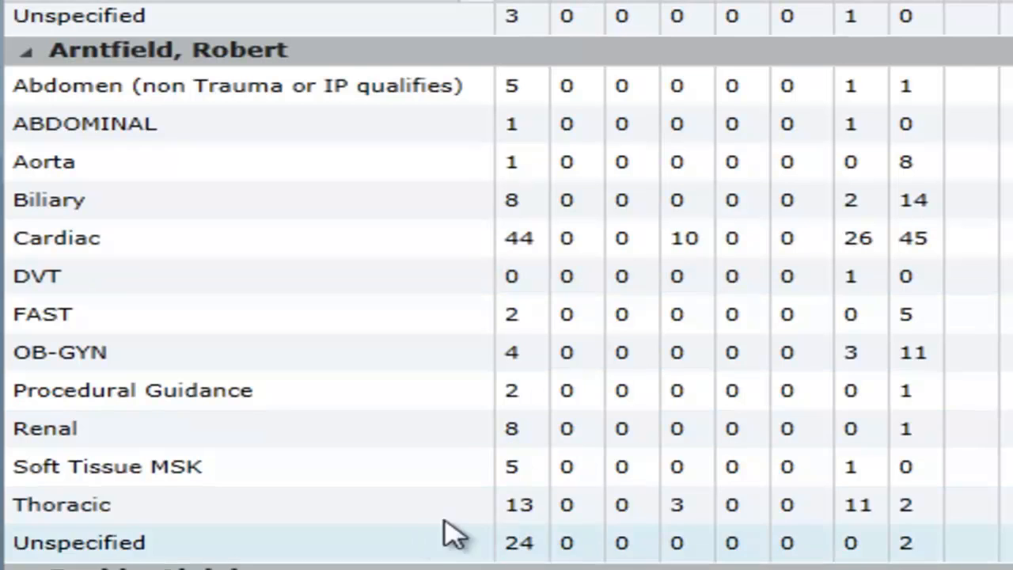
mouse_move(515, 106)
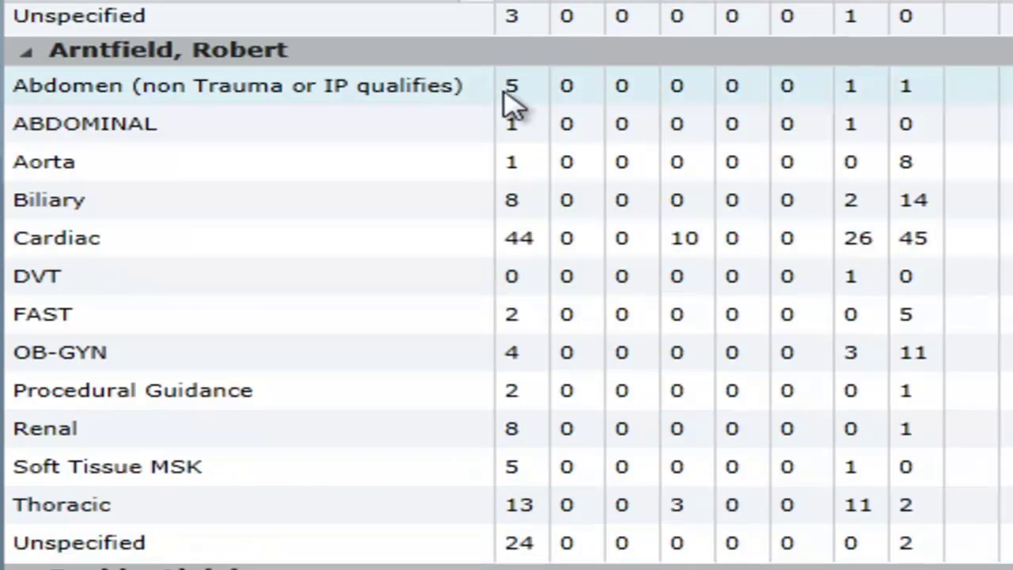